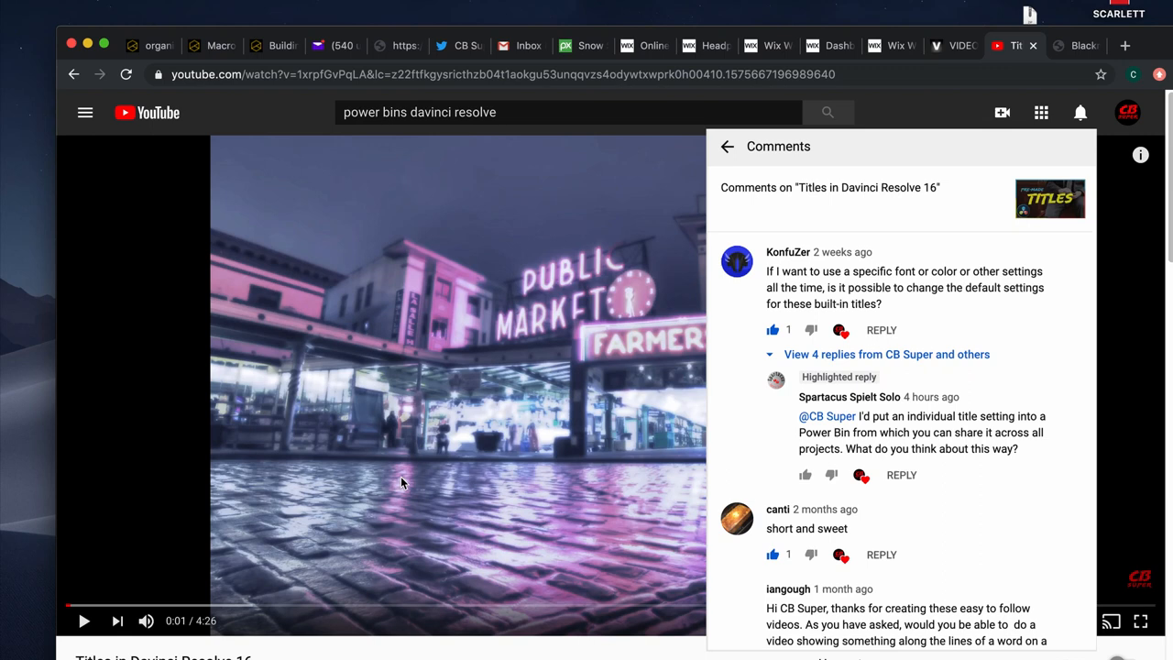
mouse_move(621, 507)
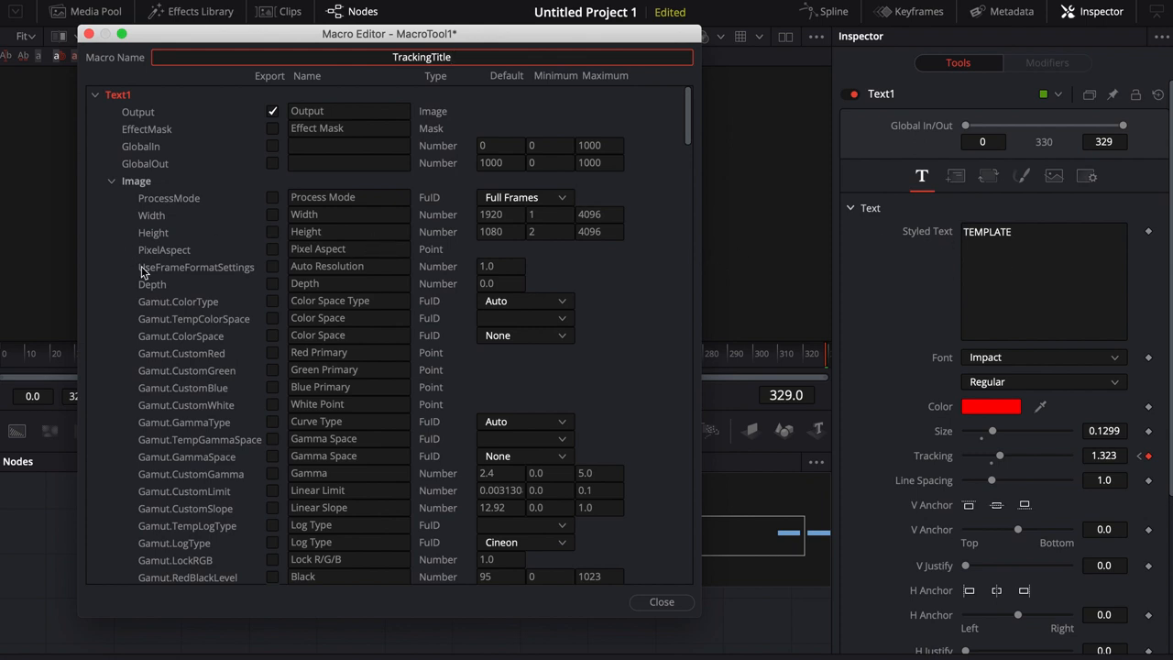
Create a media pool bin named Powerbin, then remove it again
scroll(down, 3)
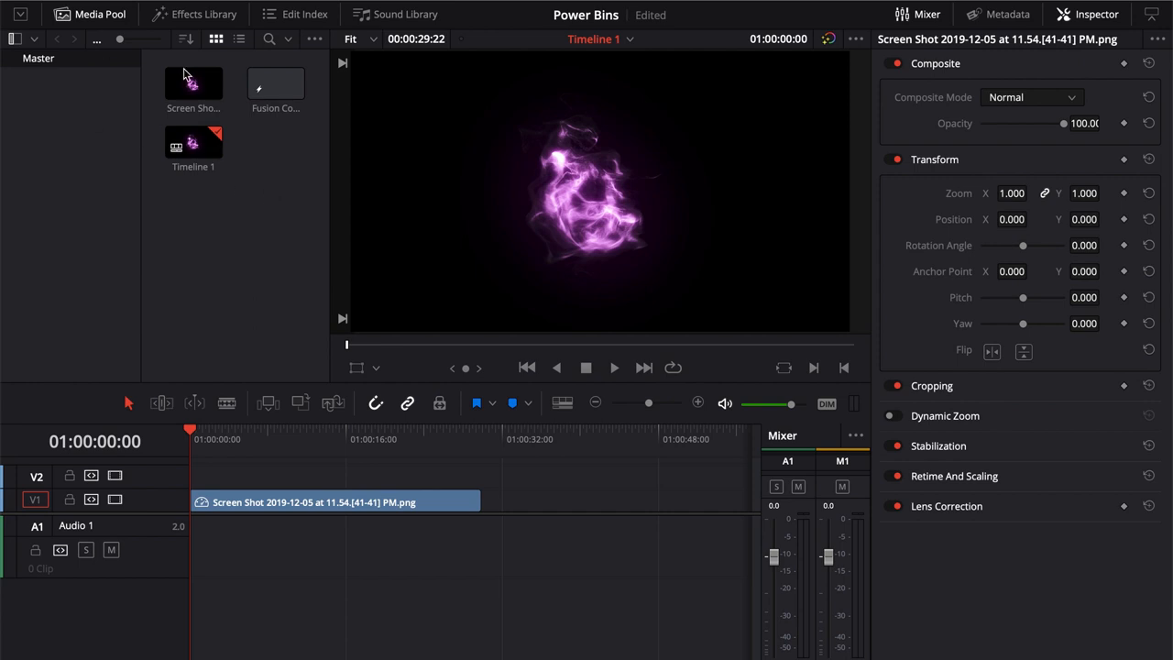
click(192, 143)
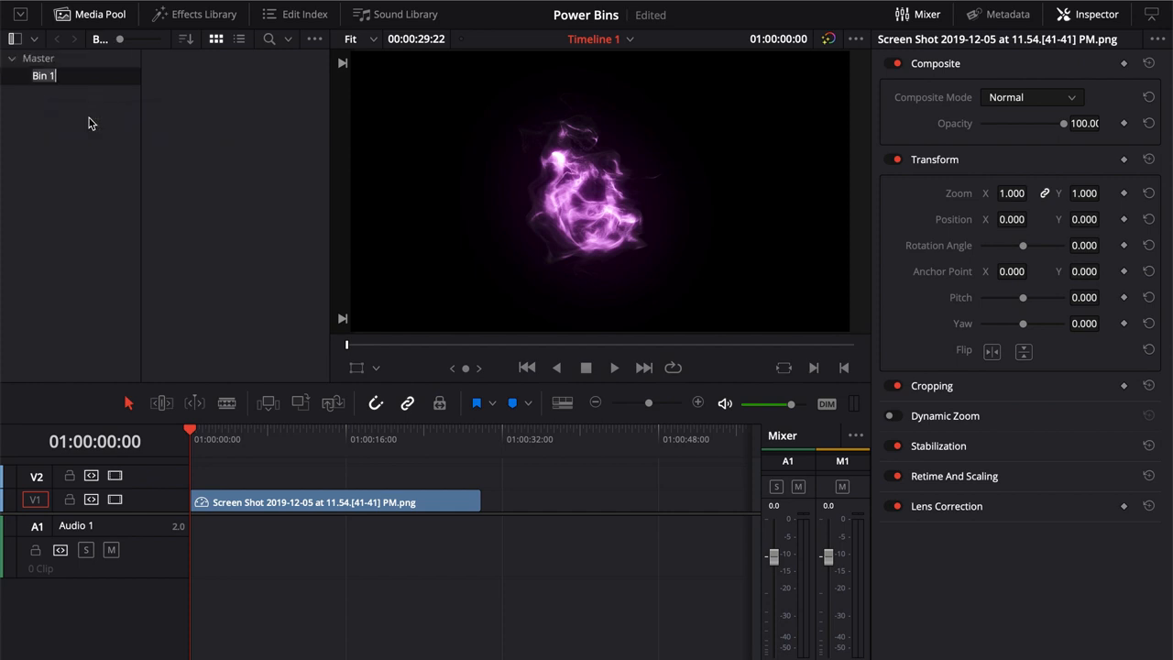
text(Powerbi)
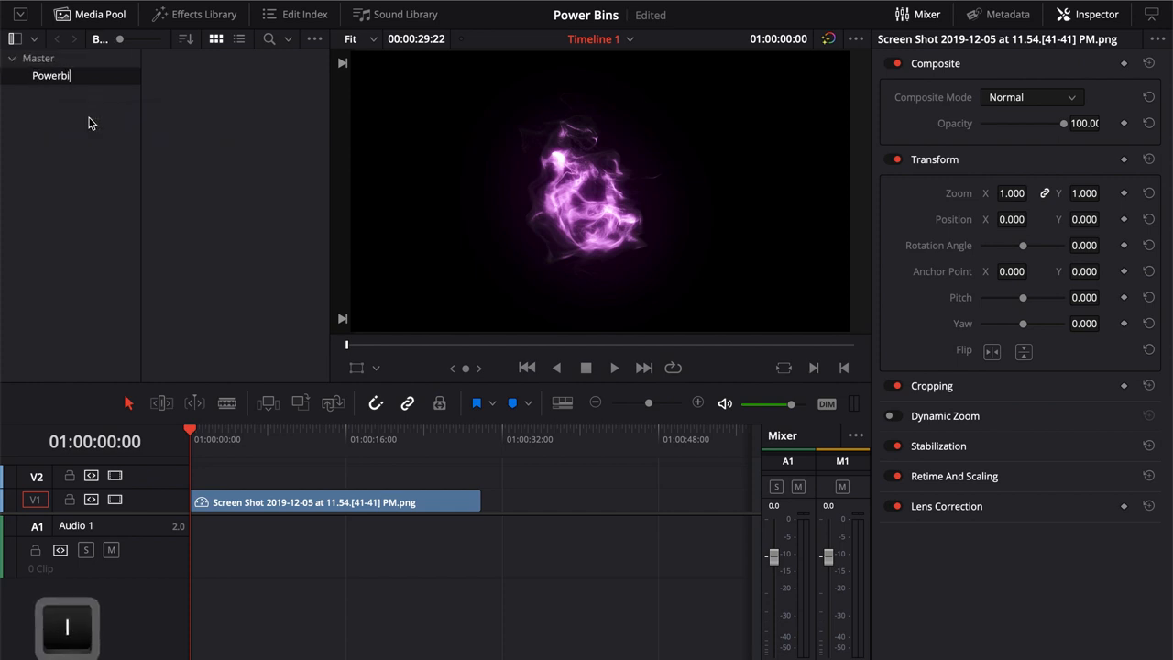
key(return)
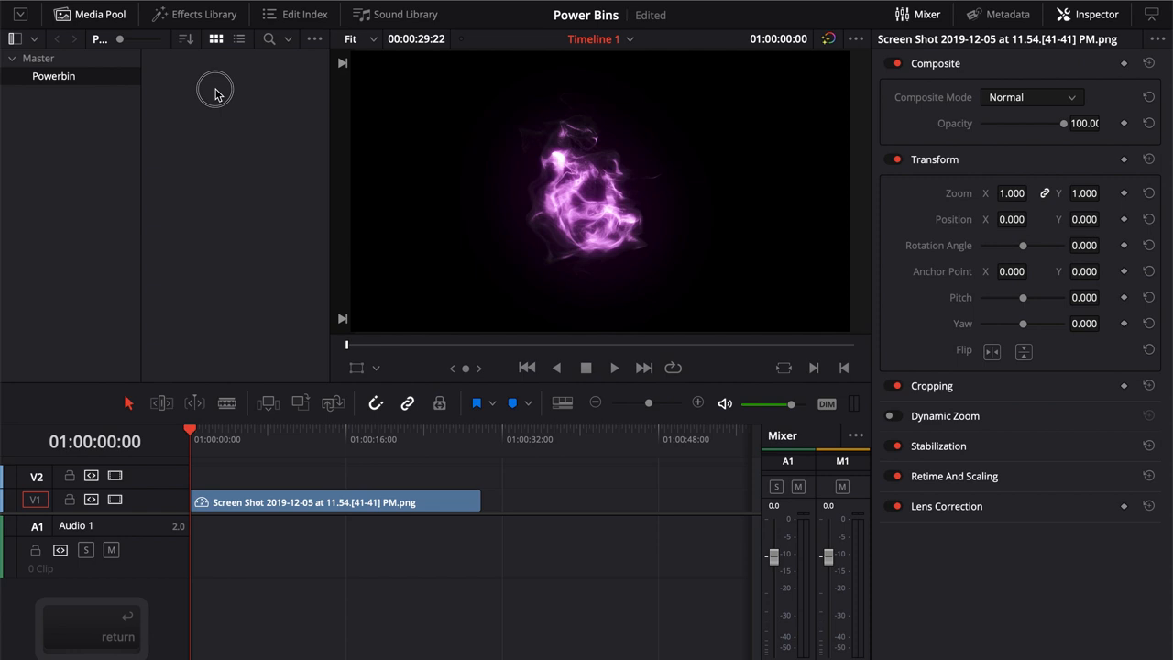
right_click(215, 87)
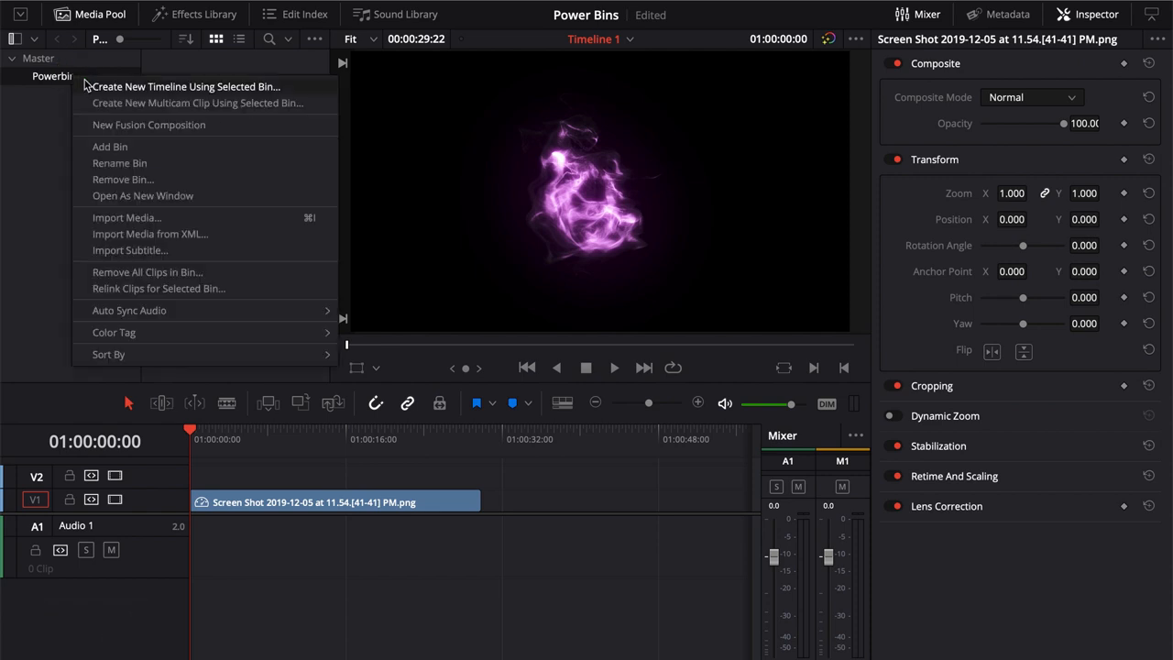
mouse_move(128, 310)
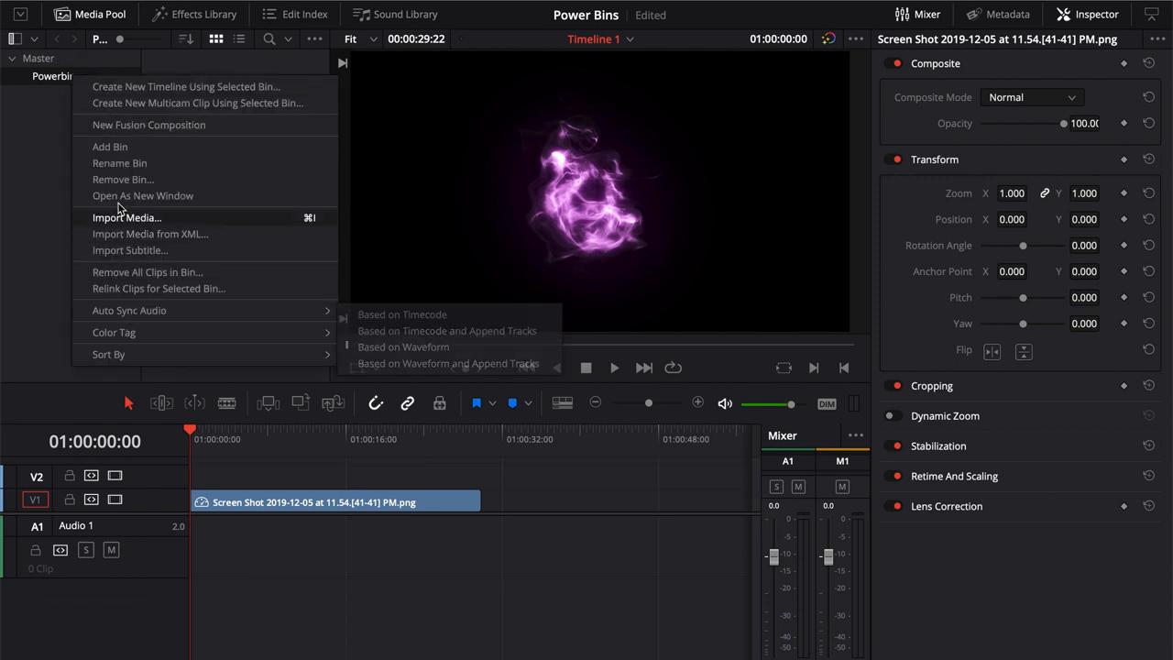
click(123, 179)
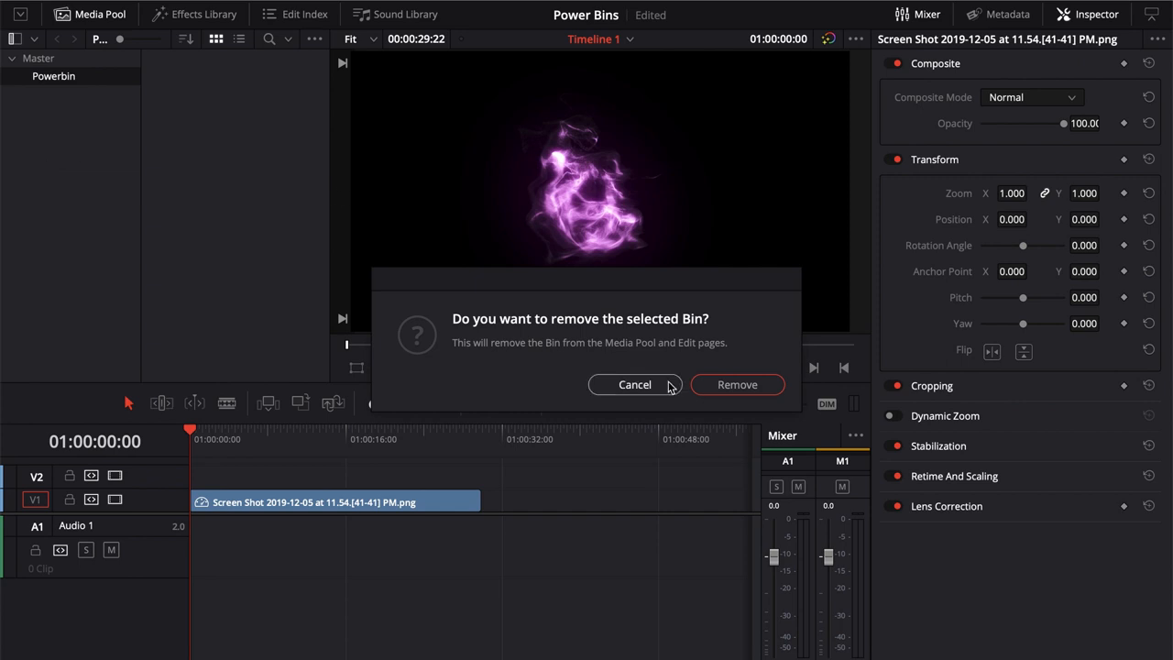
click(634, 384)
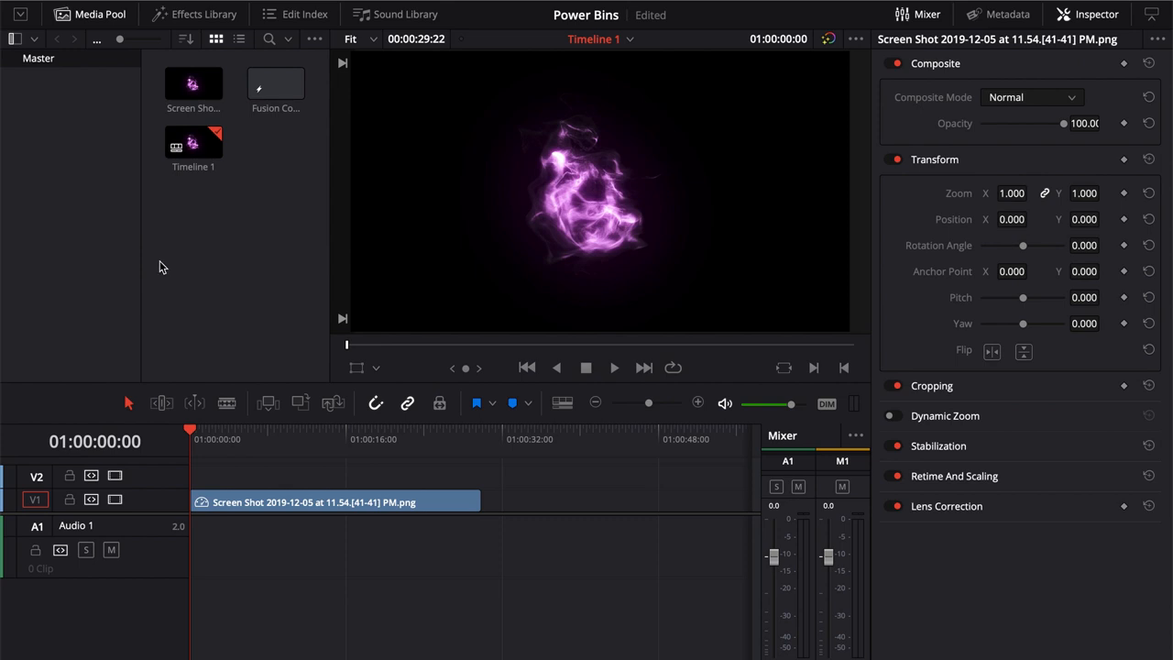
mouse_move(136, 221)
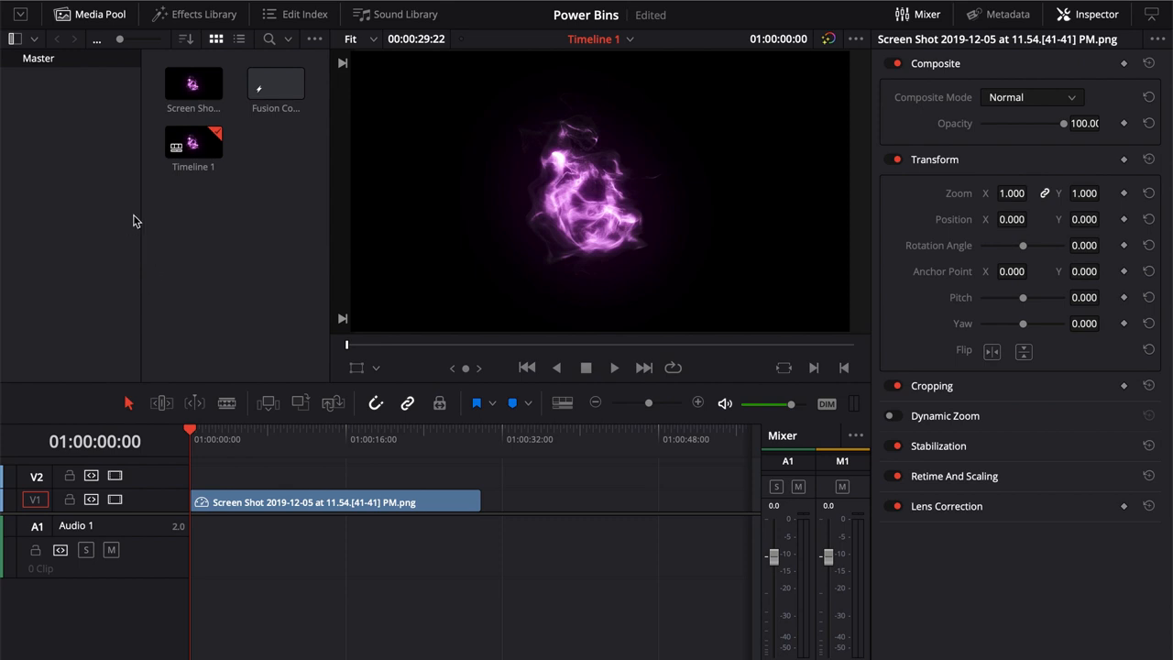
Turn on Show Power Bins from the View menu
click(220, 25)
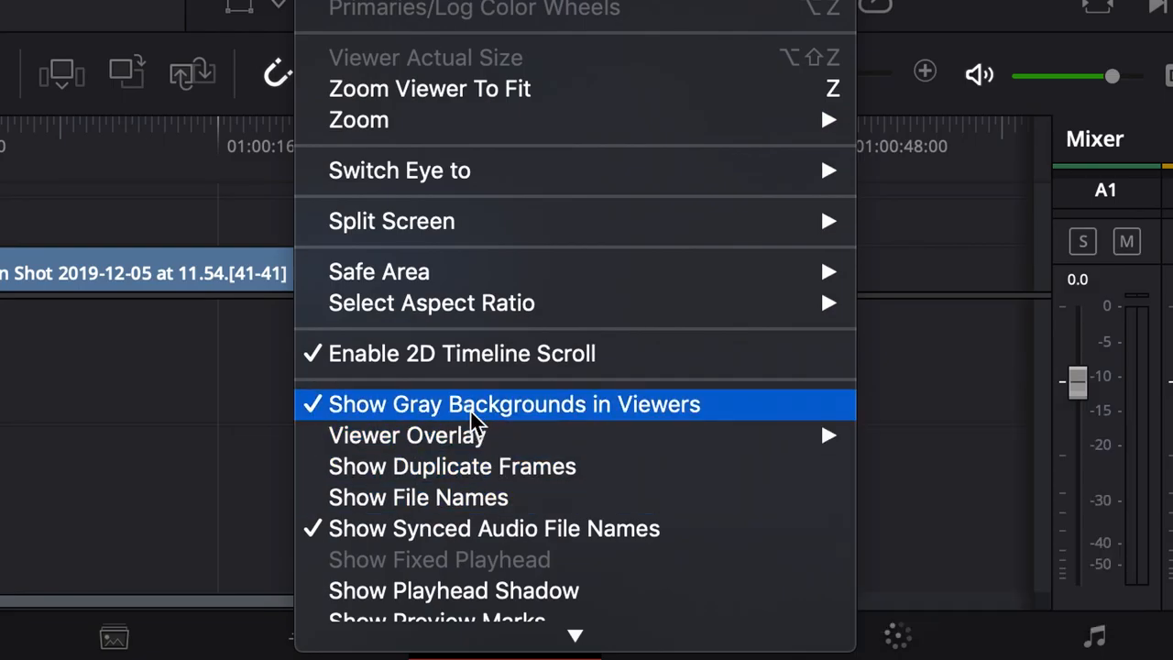
scroll(down, 3)
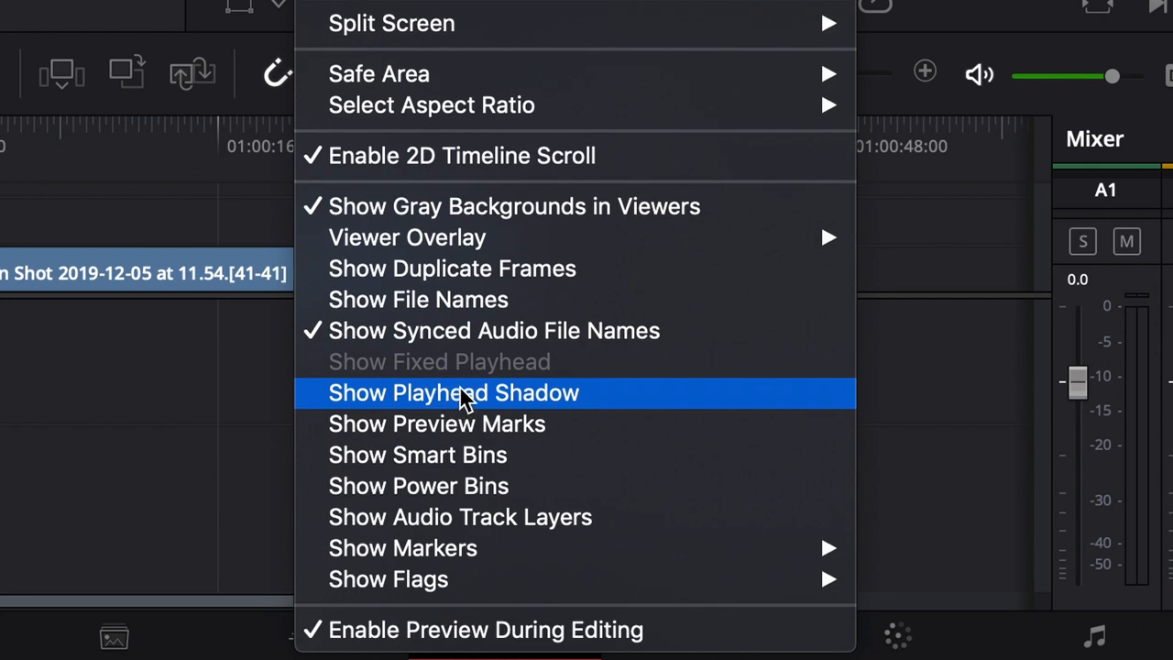
mouse_move(486, 486)
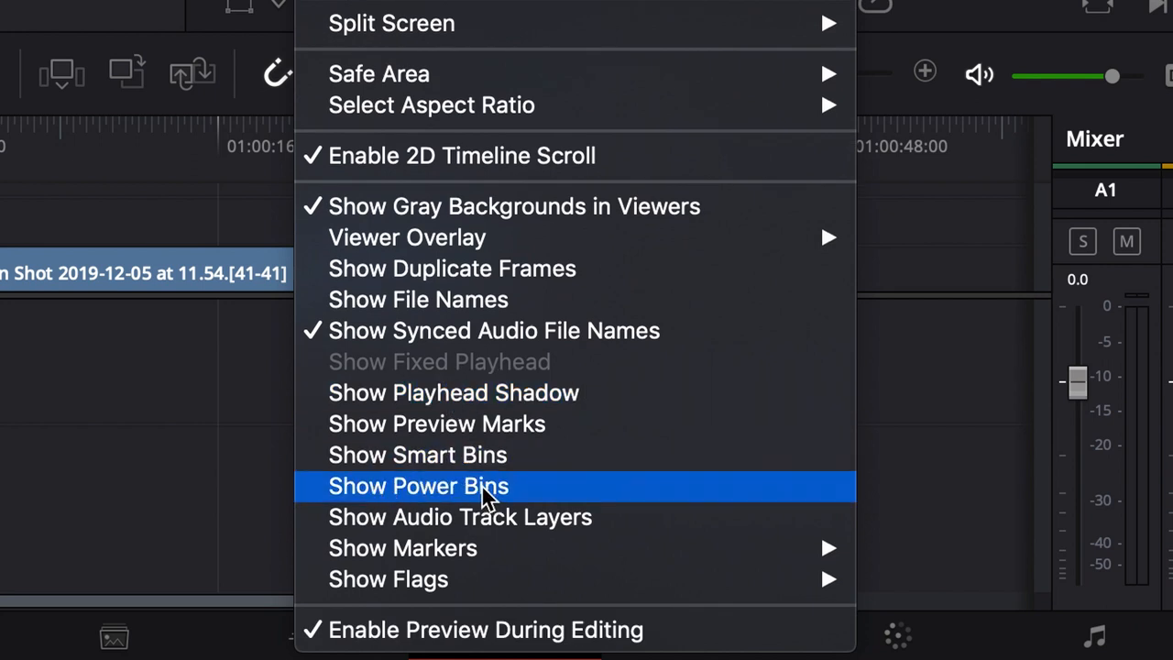
click(418, 486)
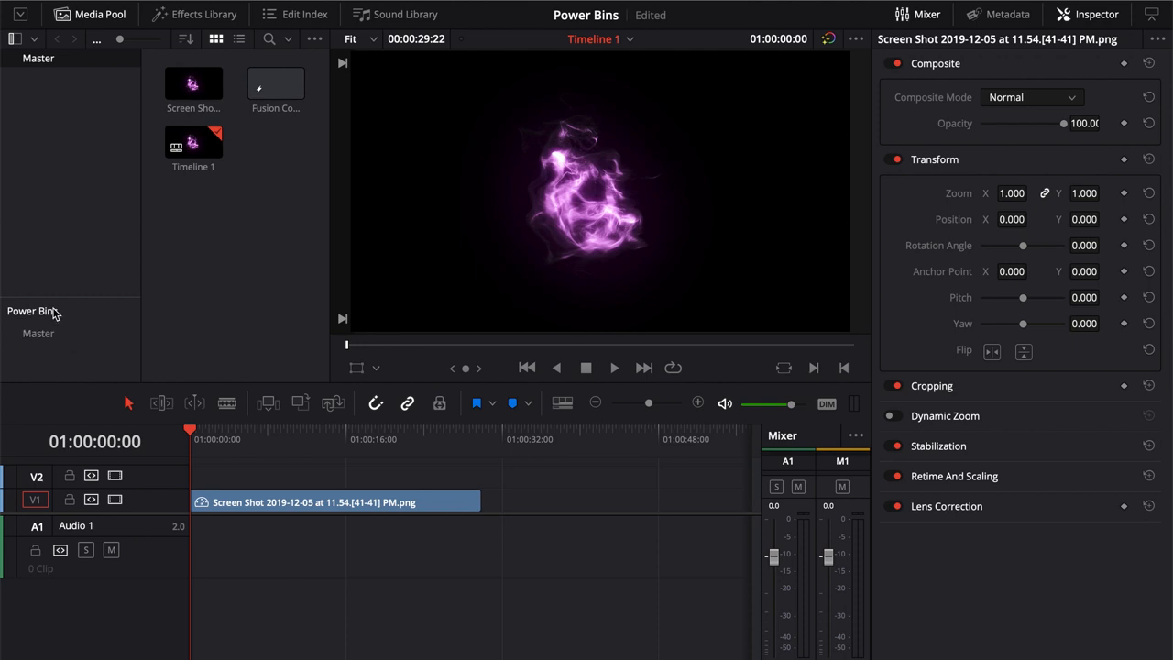
mouse_move(50, 296)
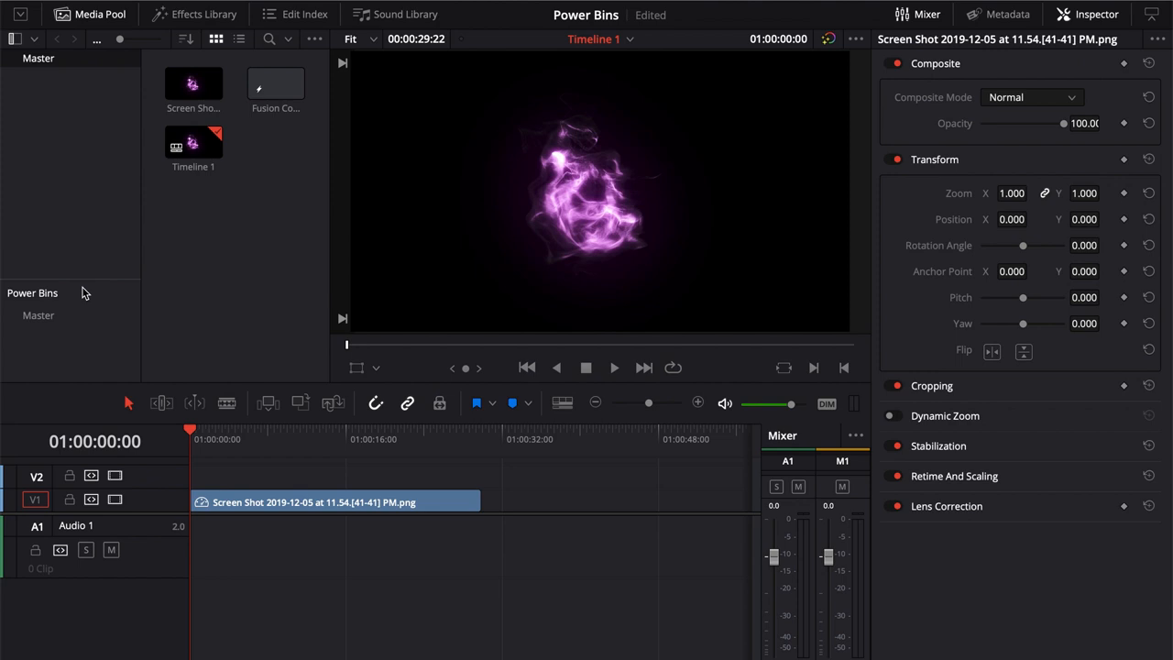
mouse_move(69, 102)
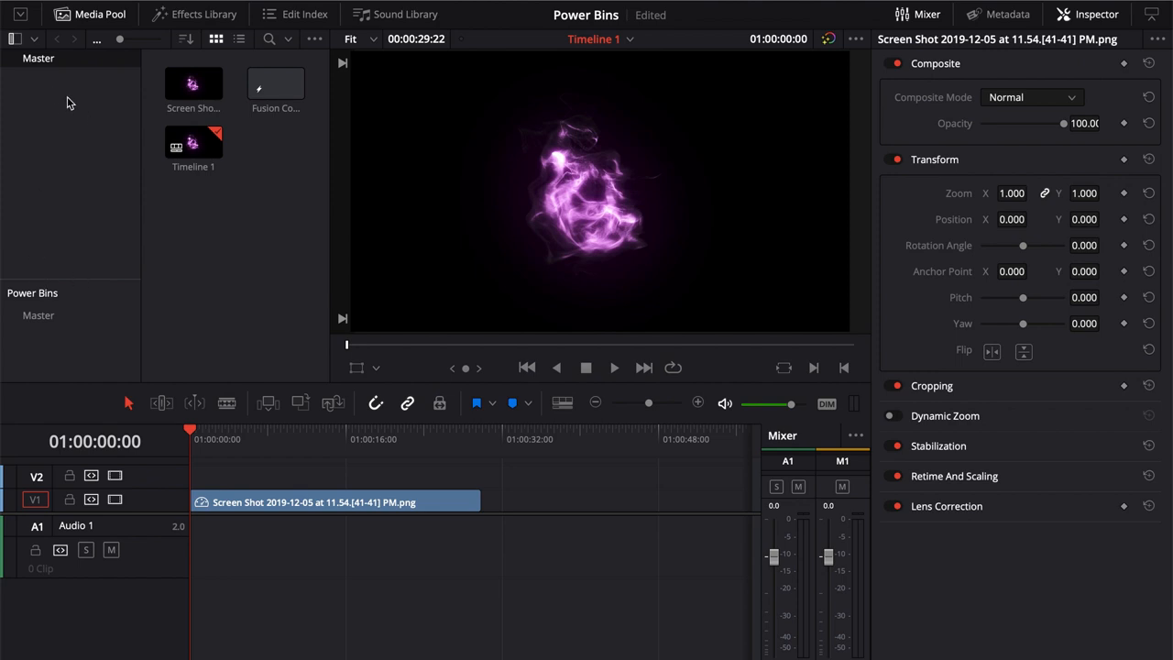
Open Power Bins > Master, bring up its Add Bin options, and open the Effects folder
click(38, 315)
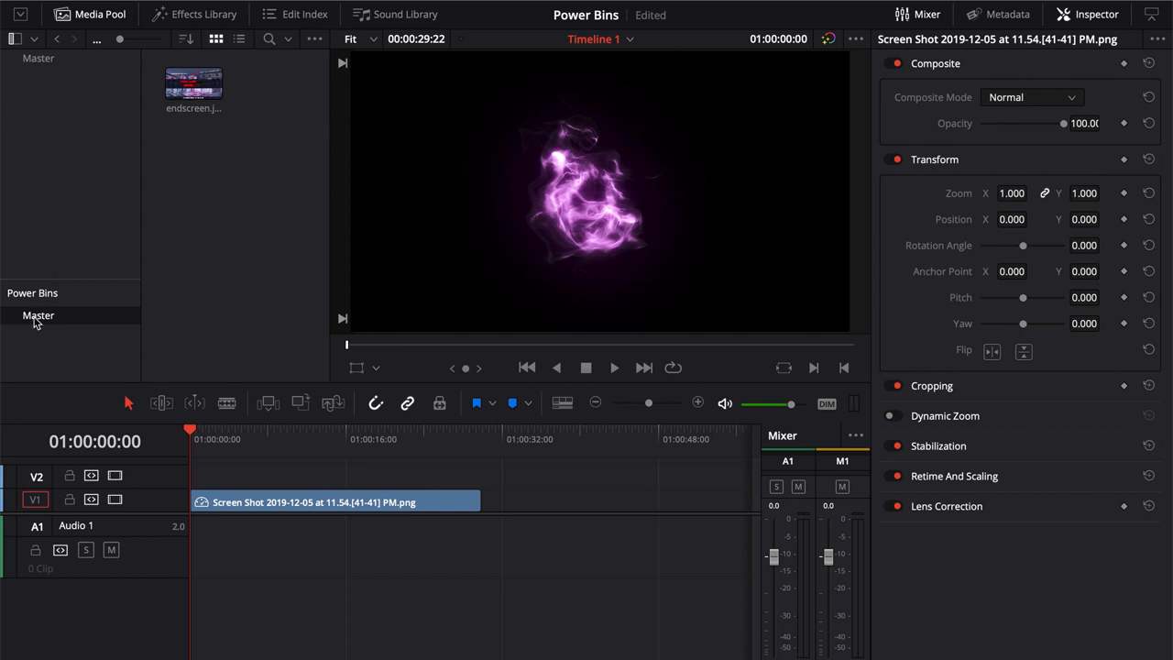
mouse_move(39, 346)
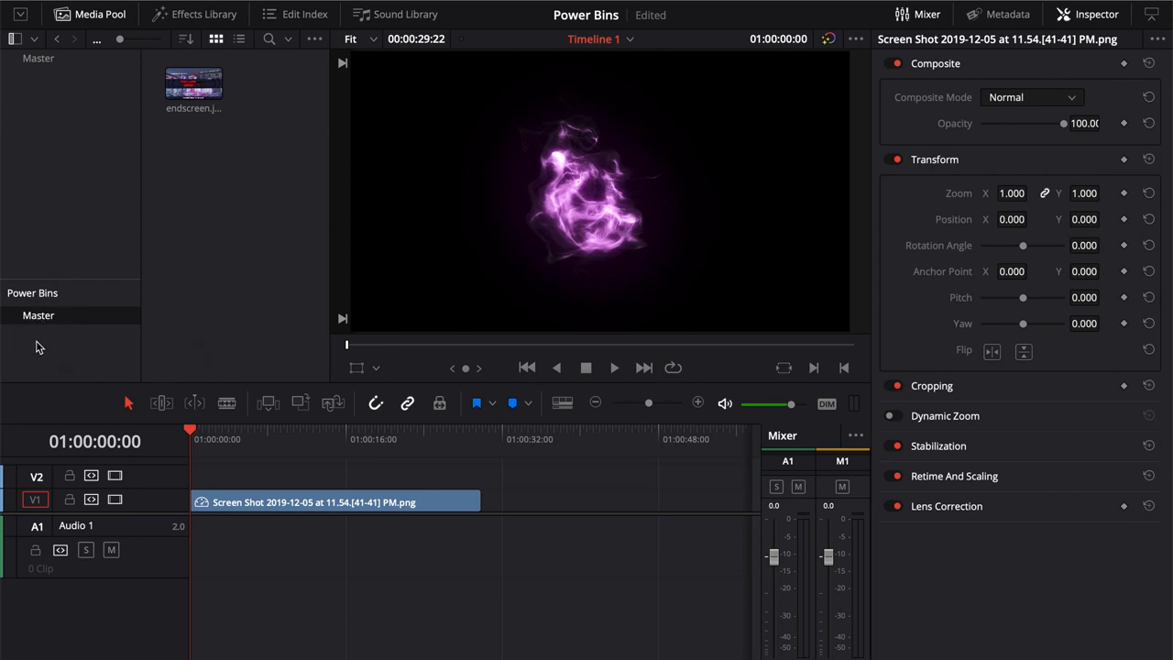
right_click(64, 330)
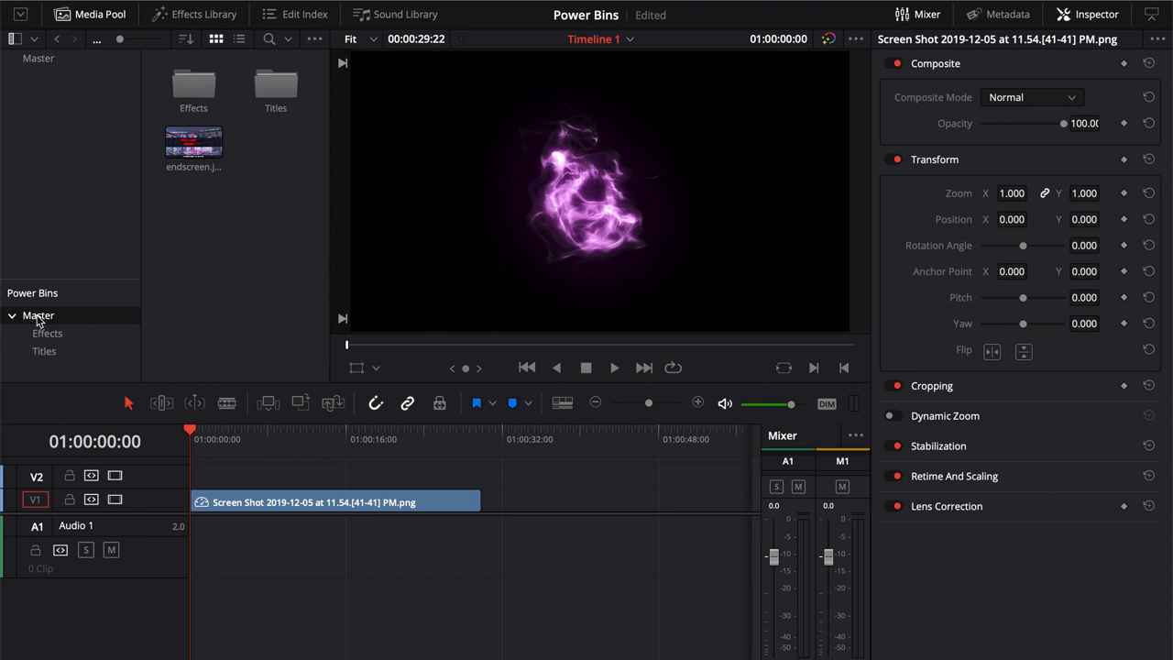
mouse_move(34, 323)
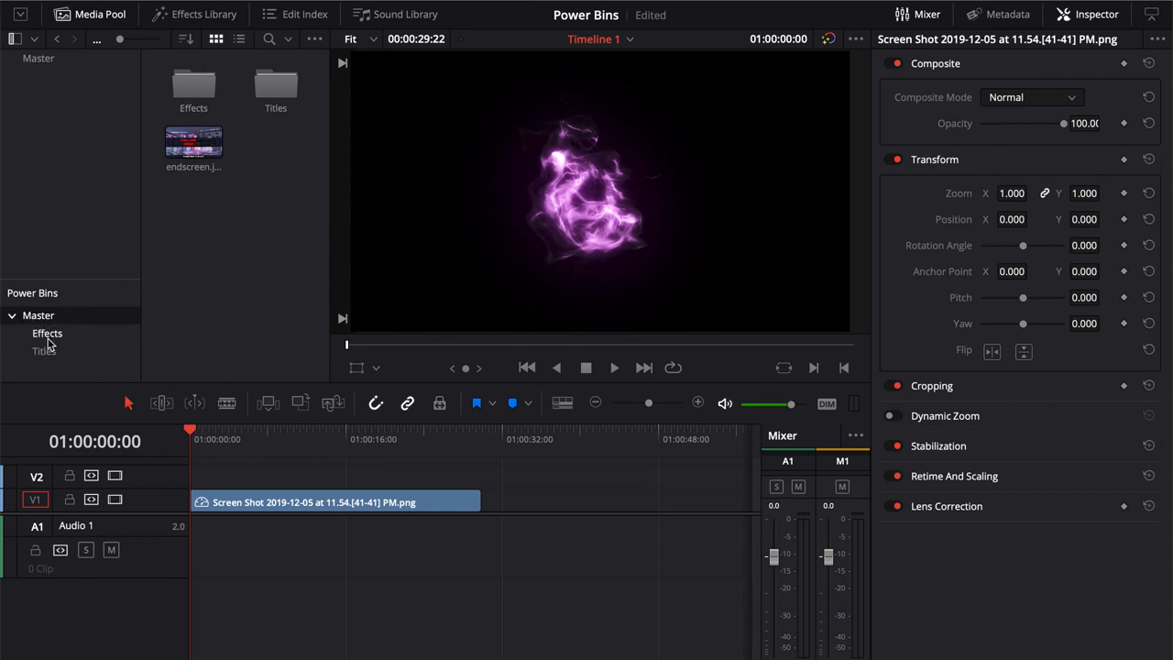
click(13, 315)
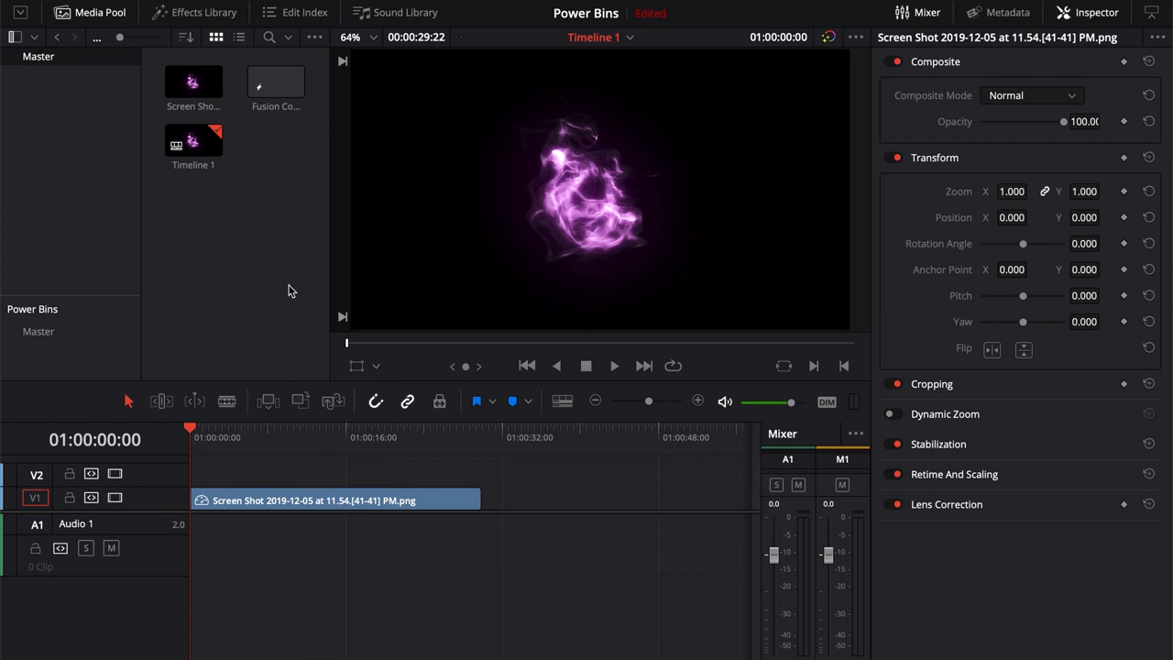
mouse_move(192, 18)
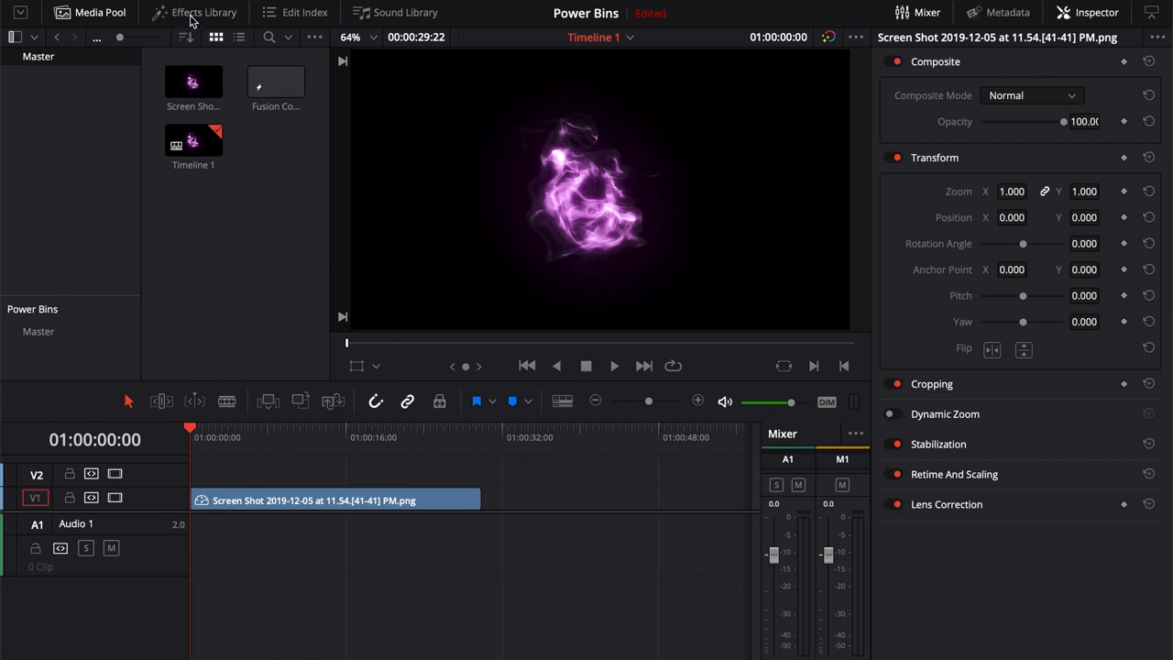
Find TrackingTitle under Fusion Titles in the Effects Library and drag it onto V2
click(203, 12)
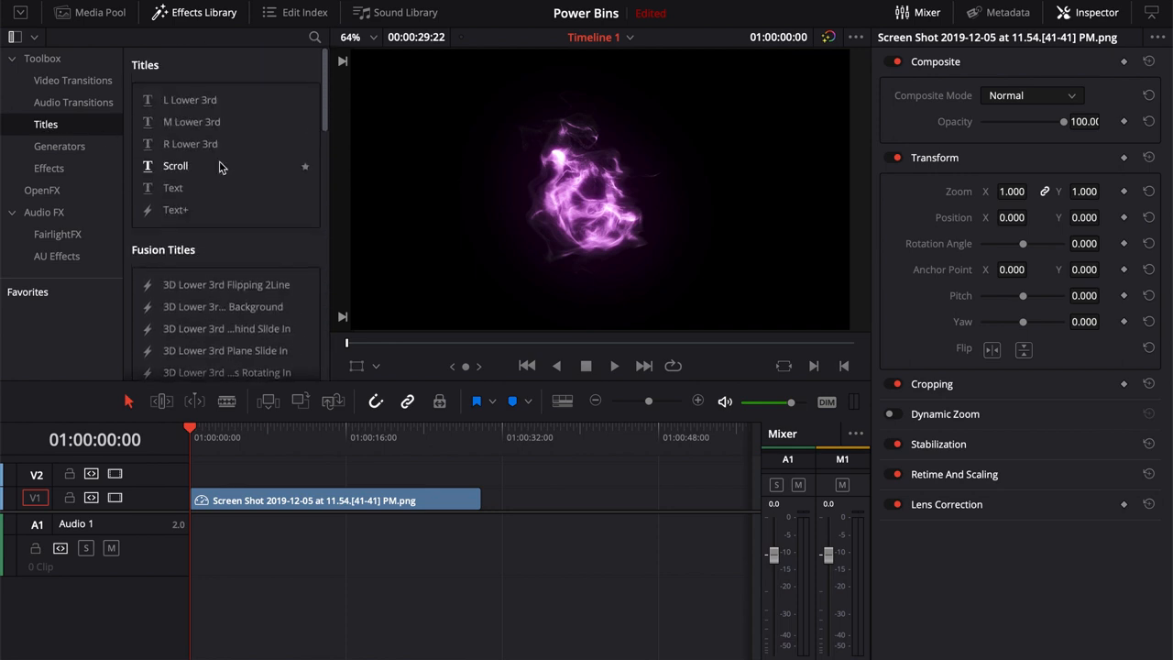
scroll(down, 3)
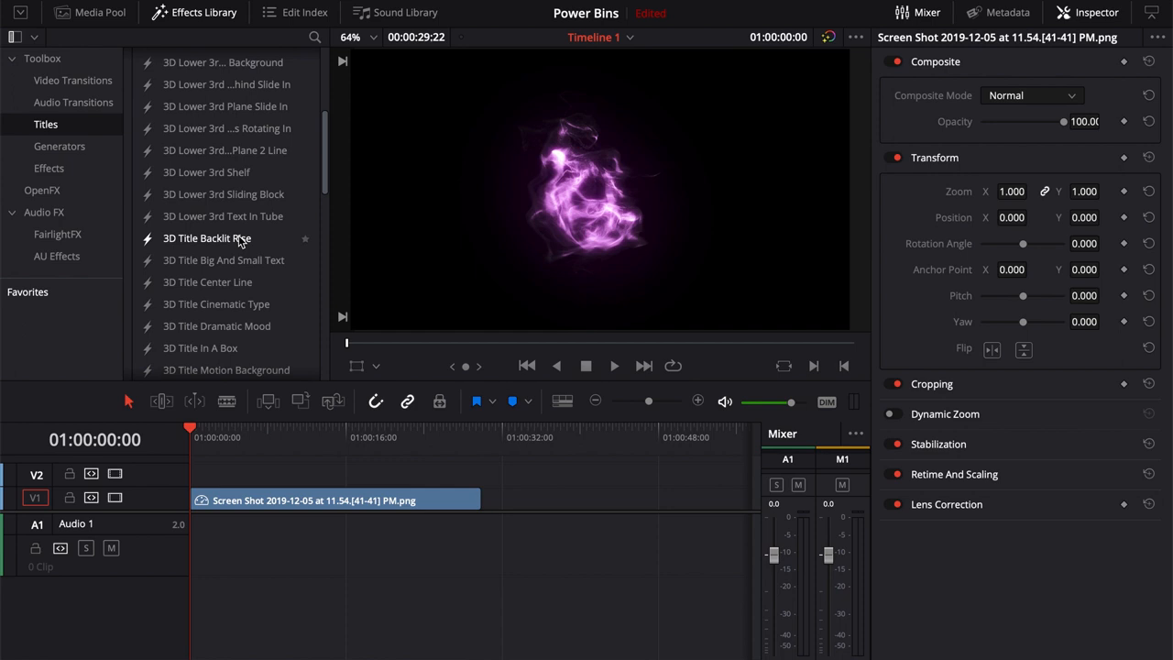
scroll(down, 3)
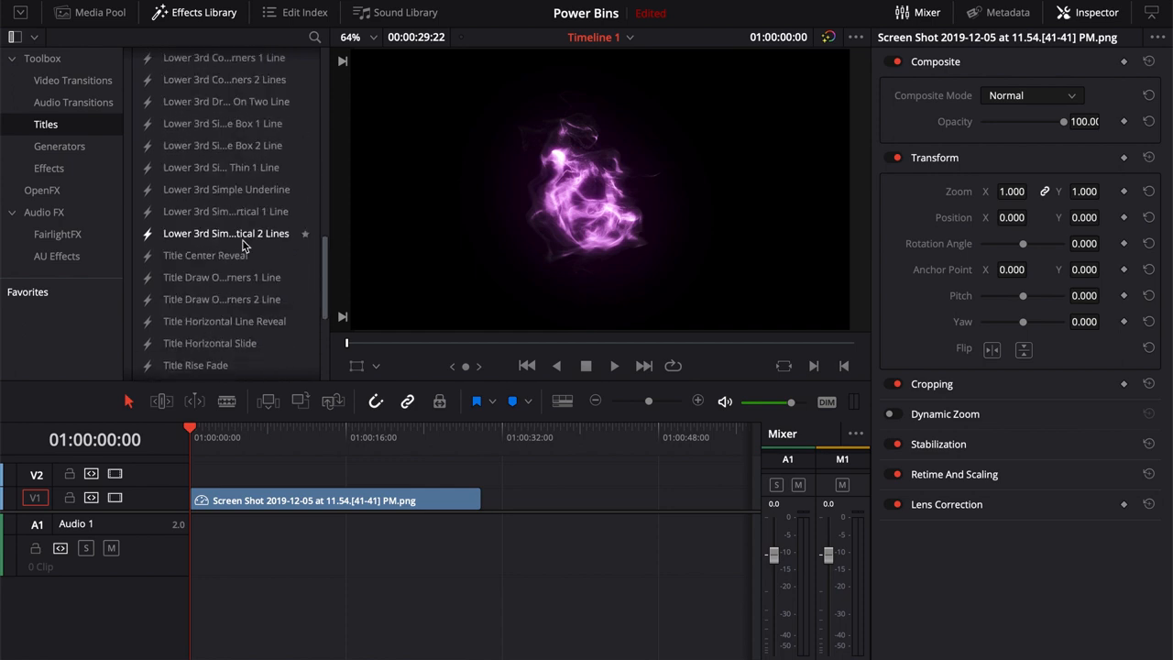
scroll(down, 3)
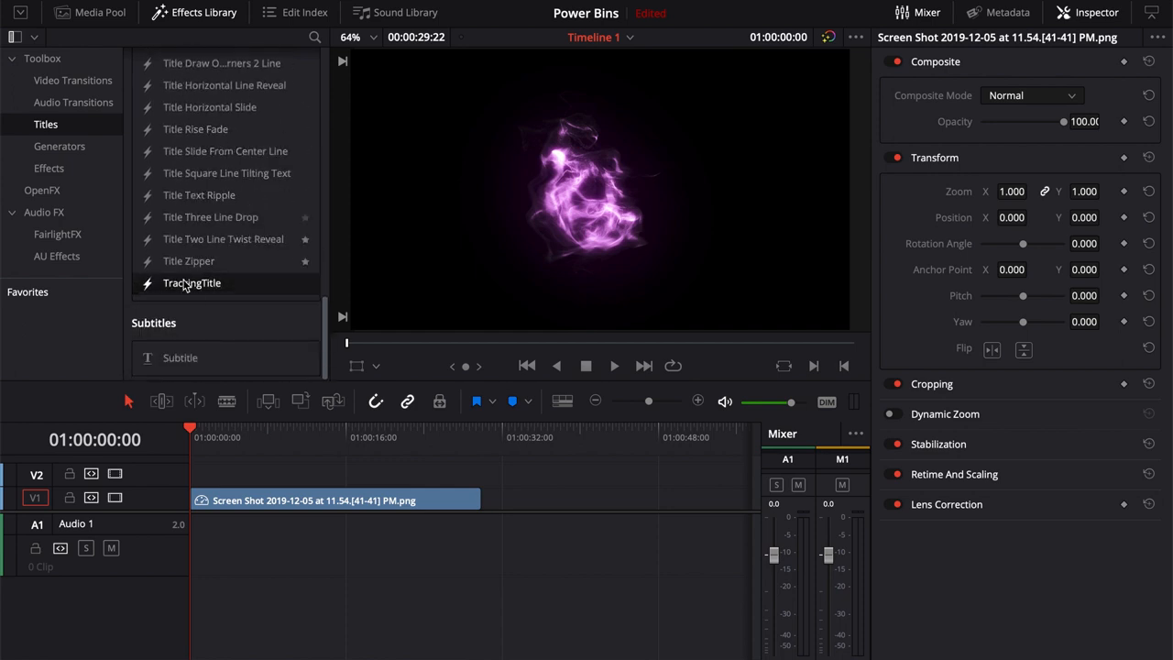
click(304, 283)
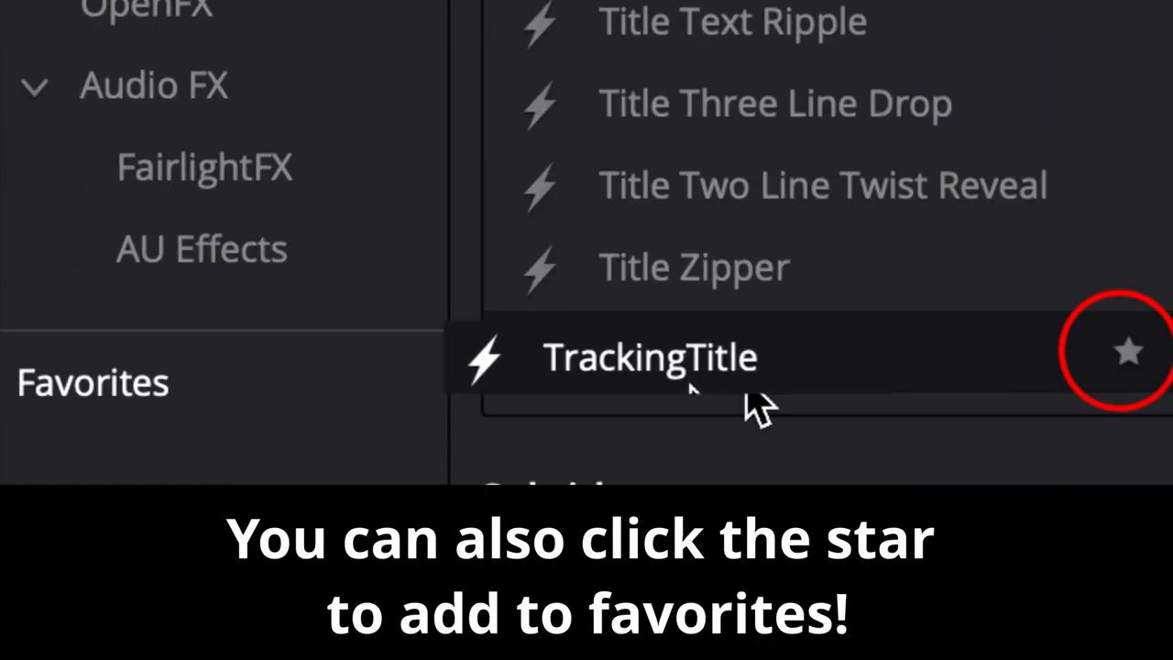
click(1127, 351)
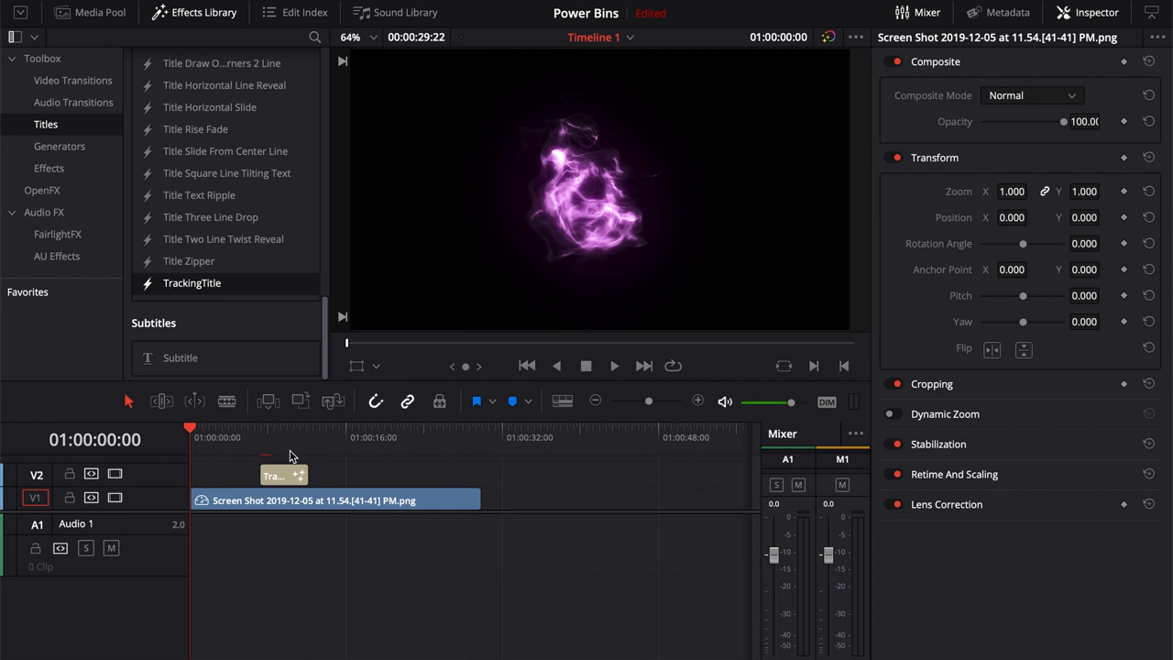
Move the playhead onto the title clip and replace its TEMPLATE text with CB SUPER
click(283, 428)
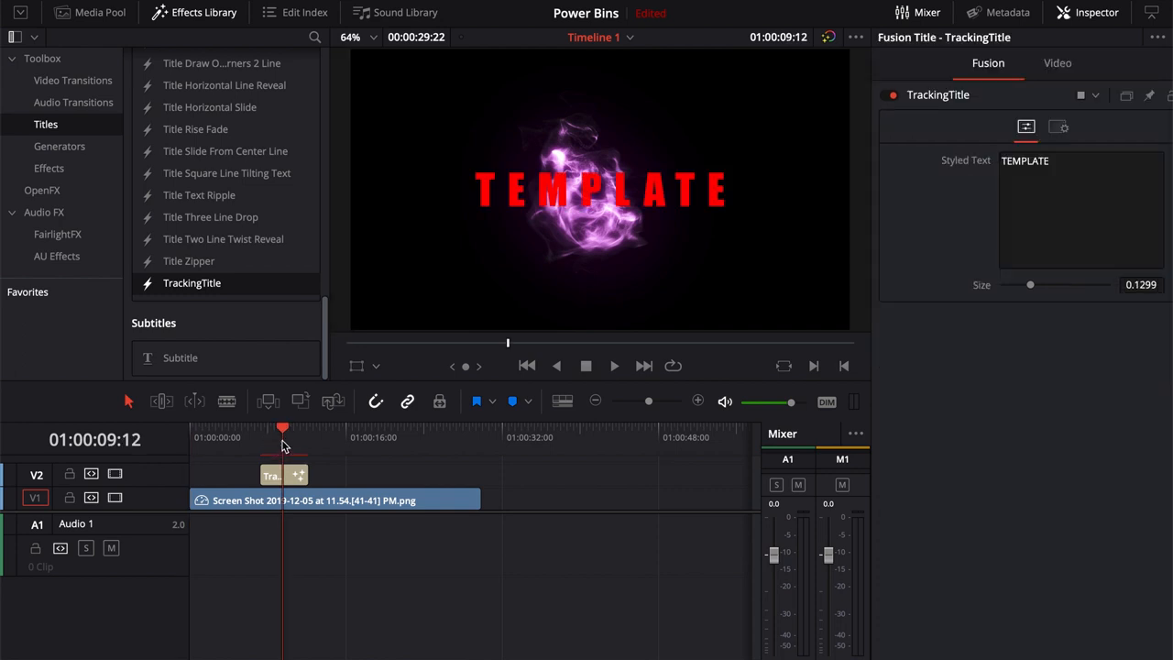
click(615, 365)
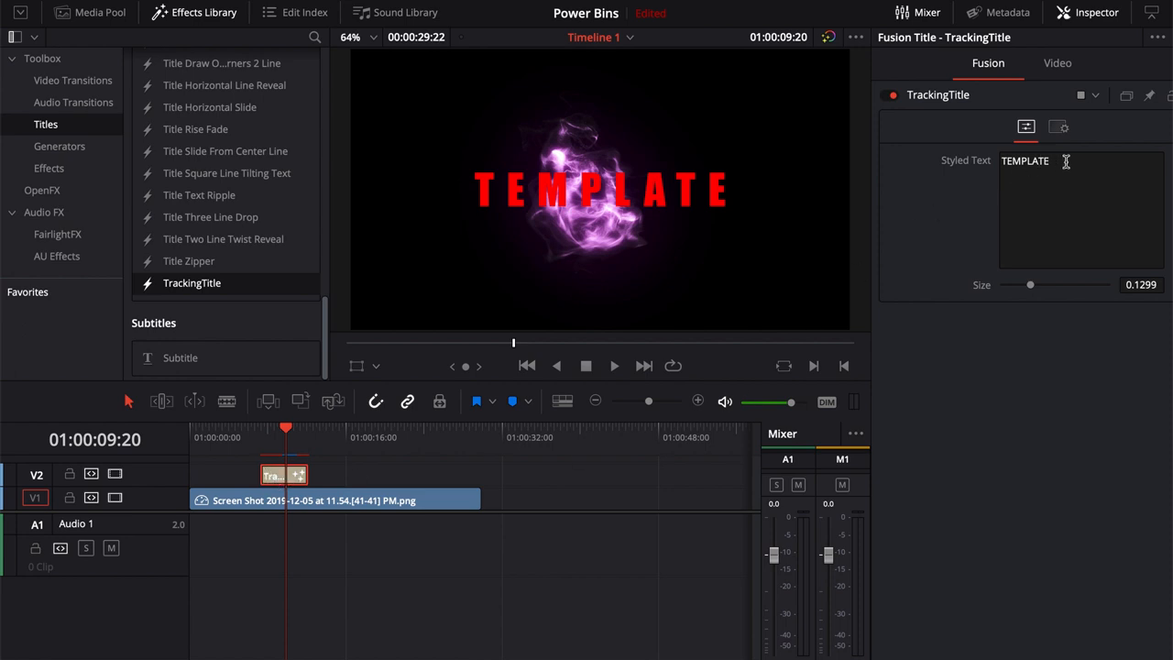
text(CB SUPER)
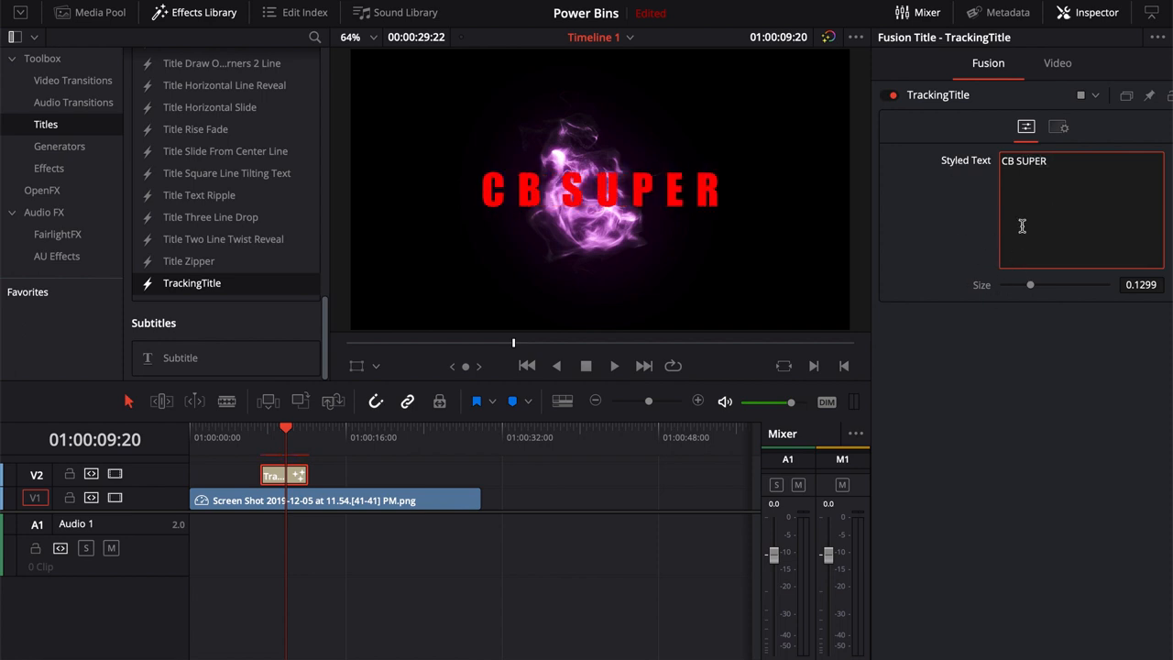
mouse_move(1001, 242)
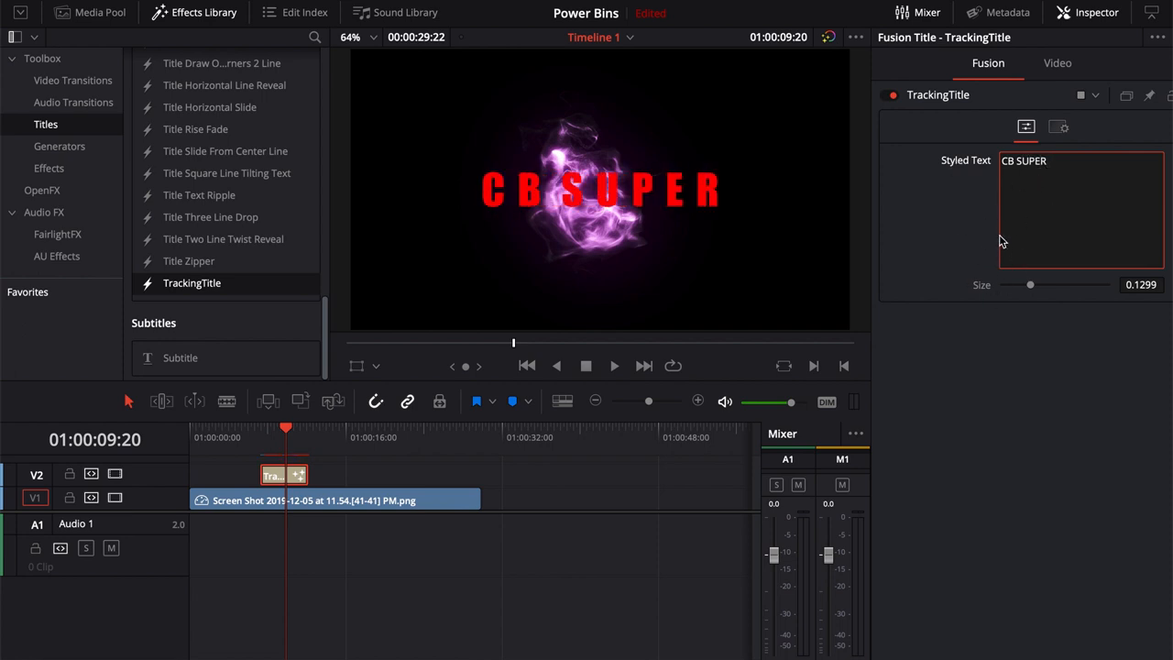
mouse_move(979, 204)
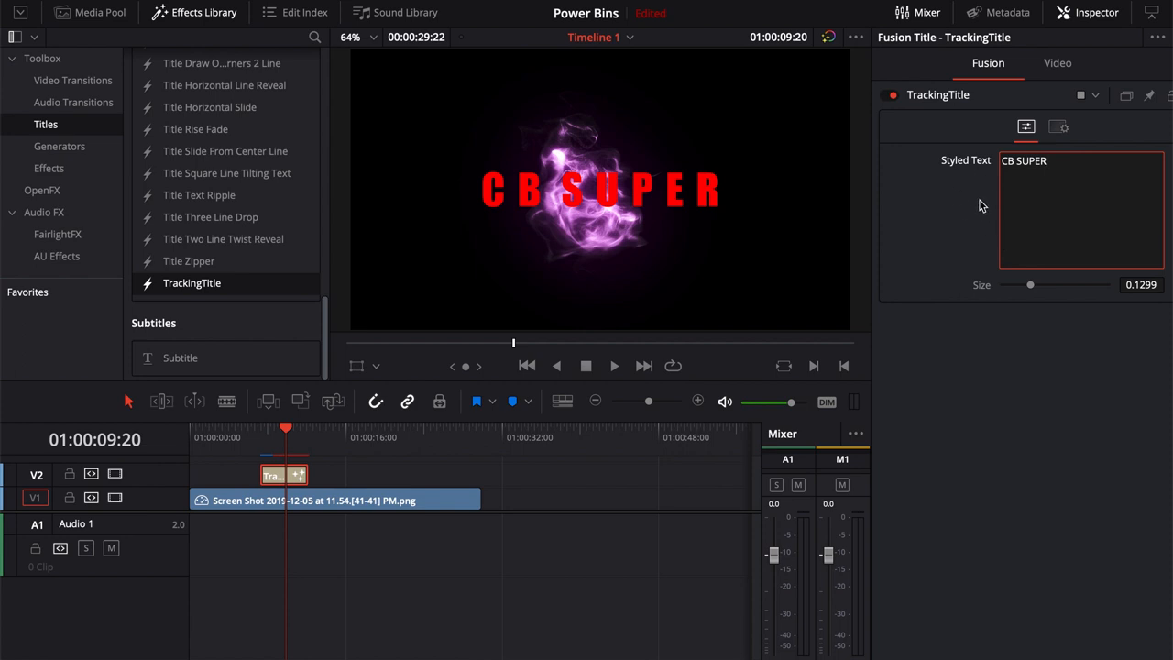
mouse_move(369, 330)
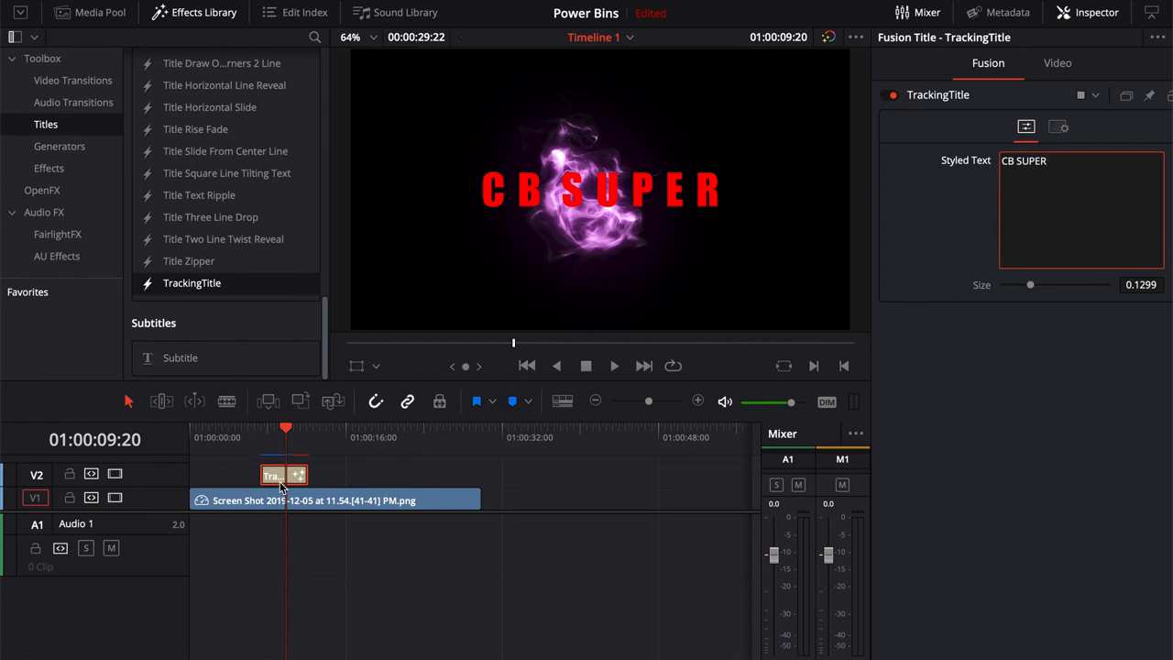
mouse_move(373, 480)
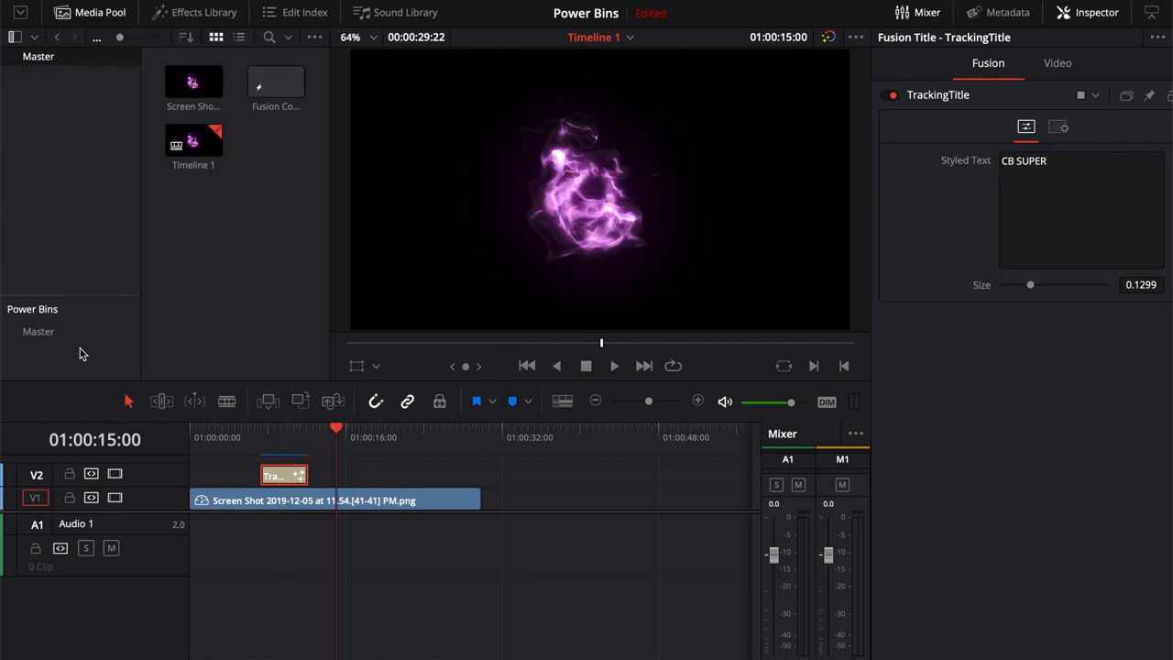
Select the Fusion Composition clip and open its node graph on the Fusion page
click(275, 83)
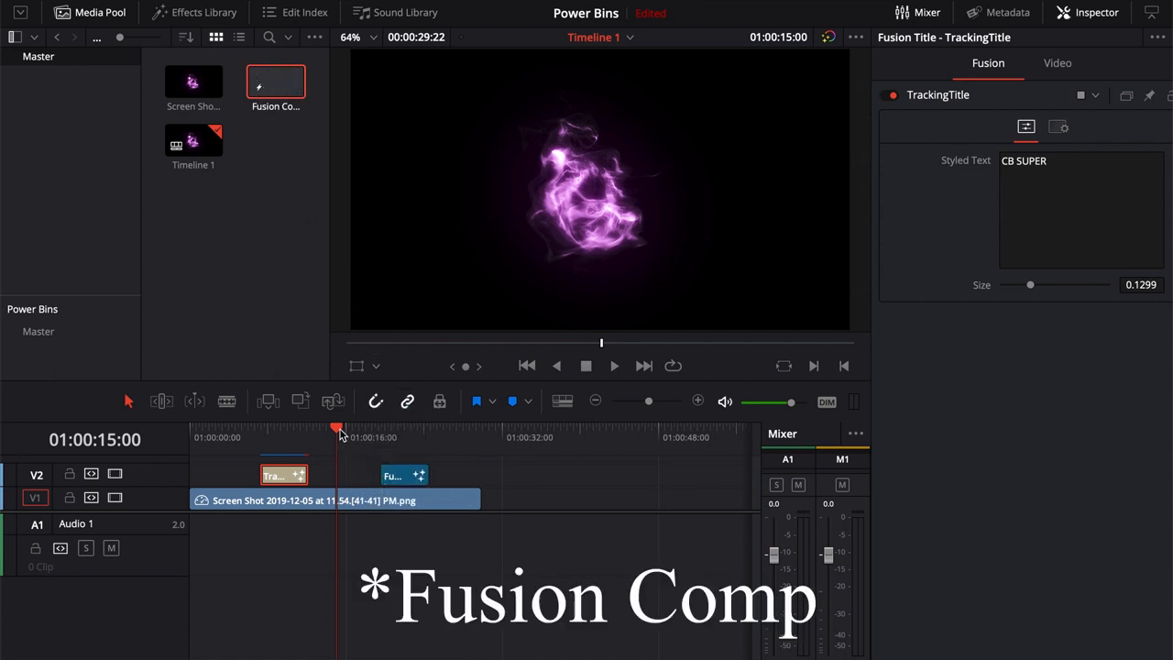
click(403, 431)
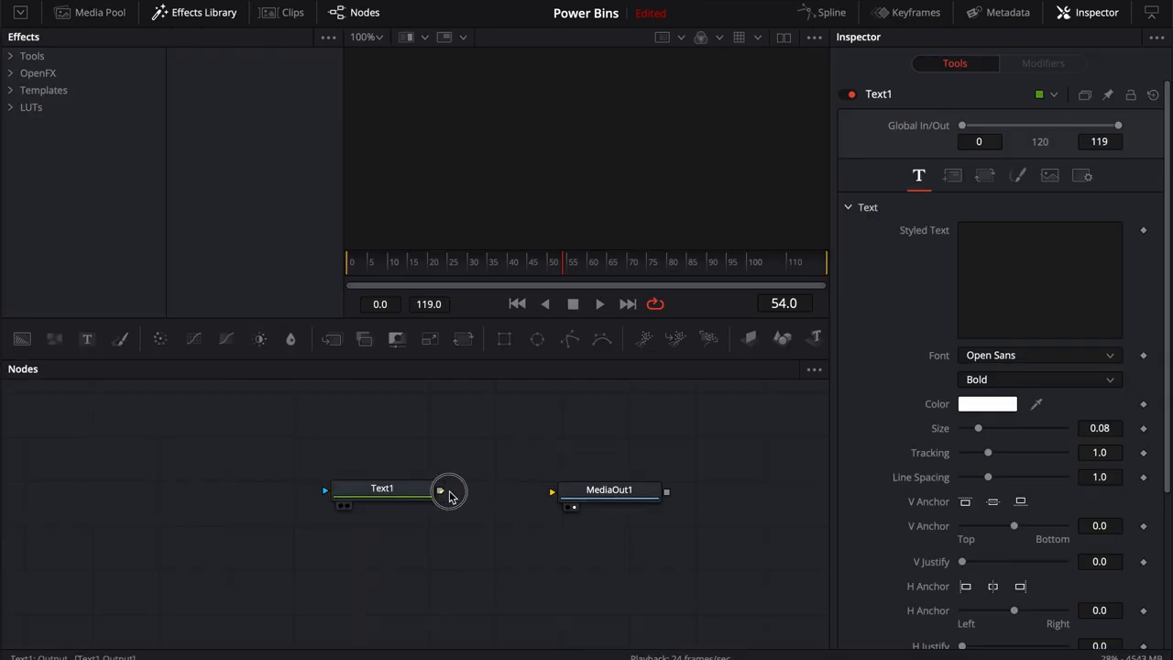
Connect Text1 to MediaOut1, enter TRACKING TITLE, enlarge Size, and keyframe Tracking
drag(440, 490, 550, 493)
text(T)
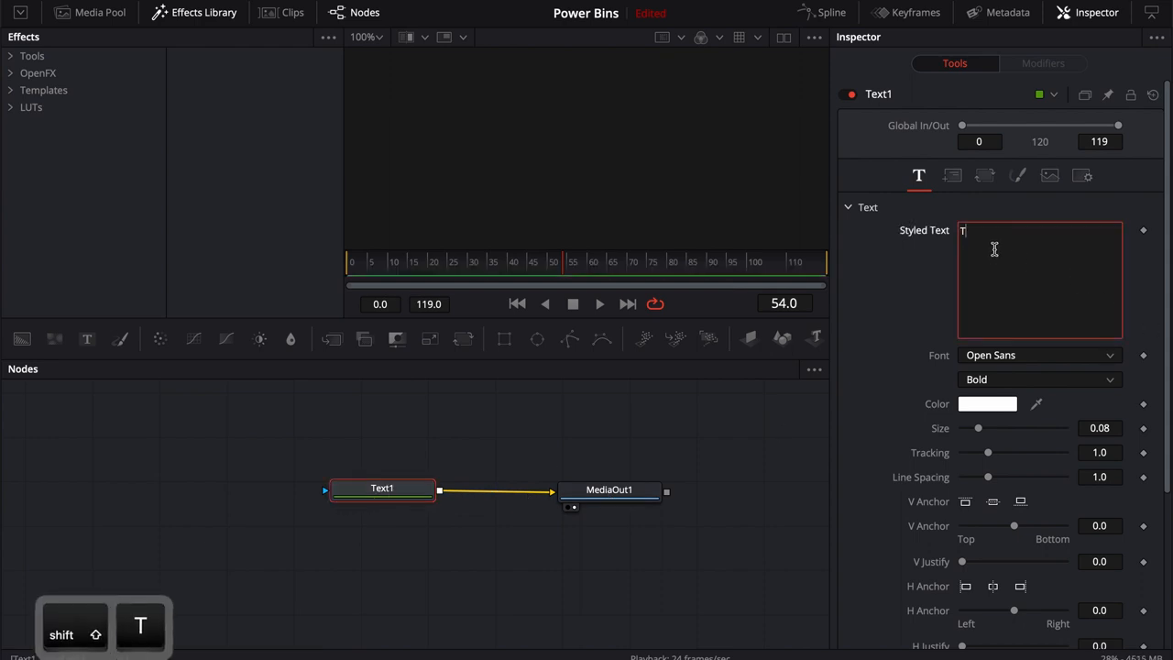
text(RACKING)
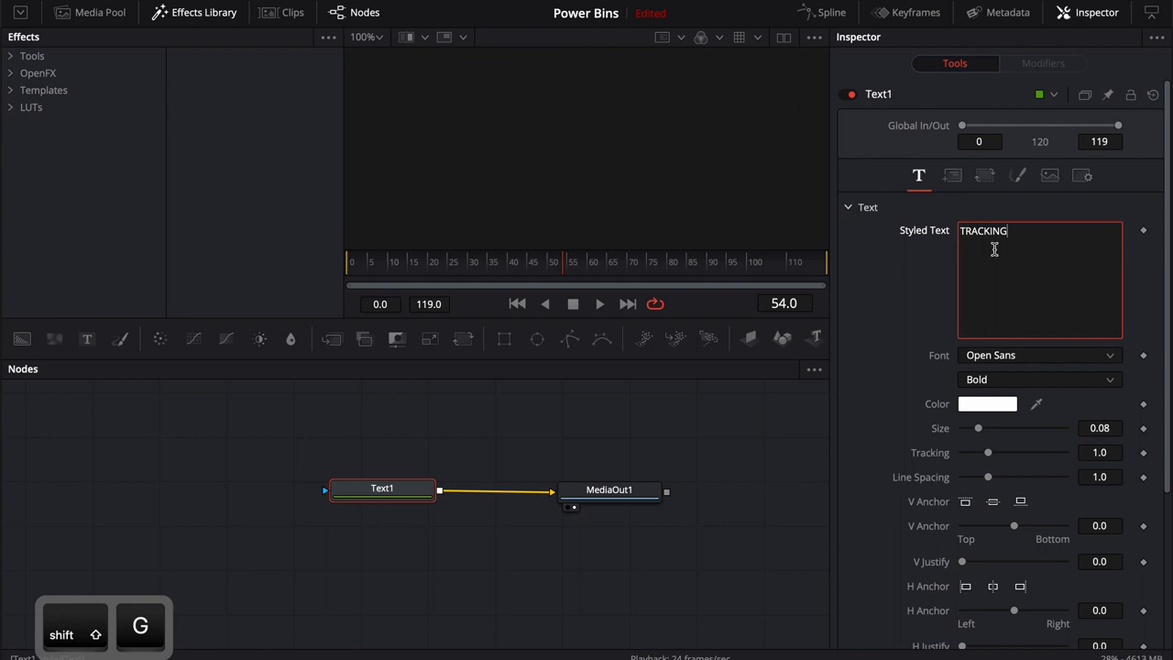
text(TITLE)
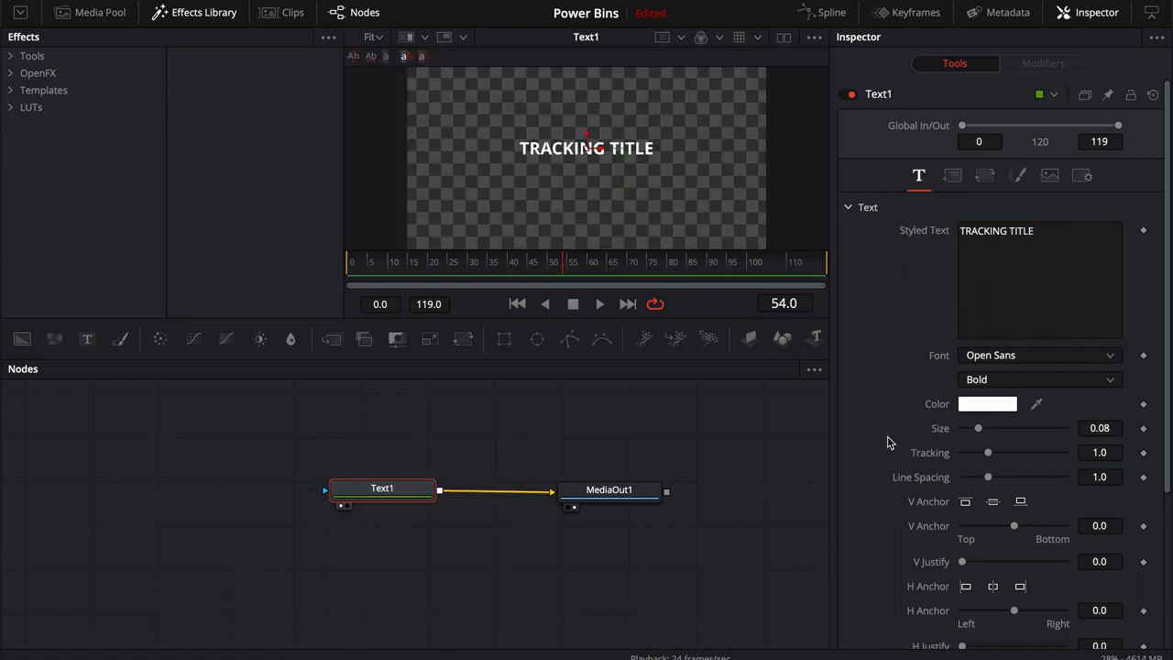
drag(977, 428, 1001, 428)
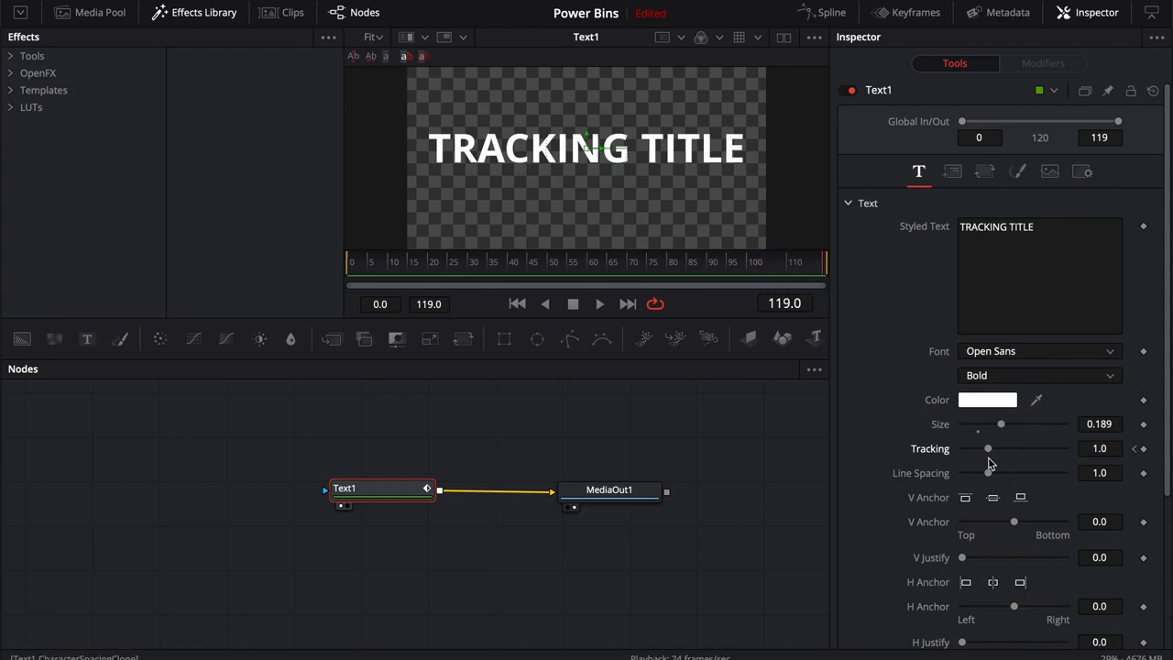
drag(988, 448, 1003, 448)
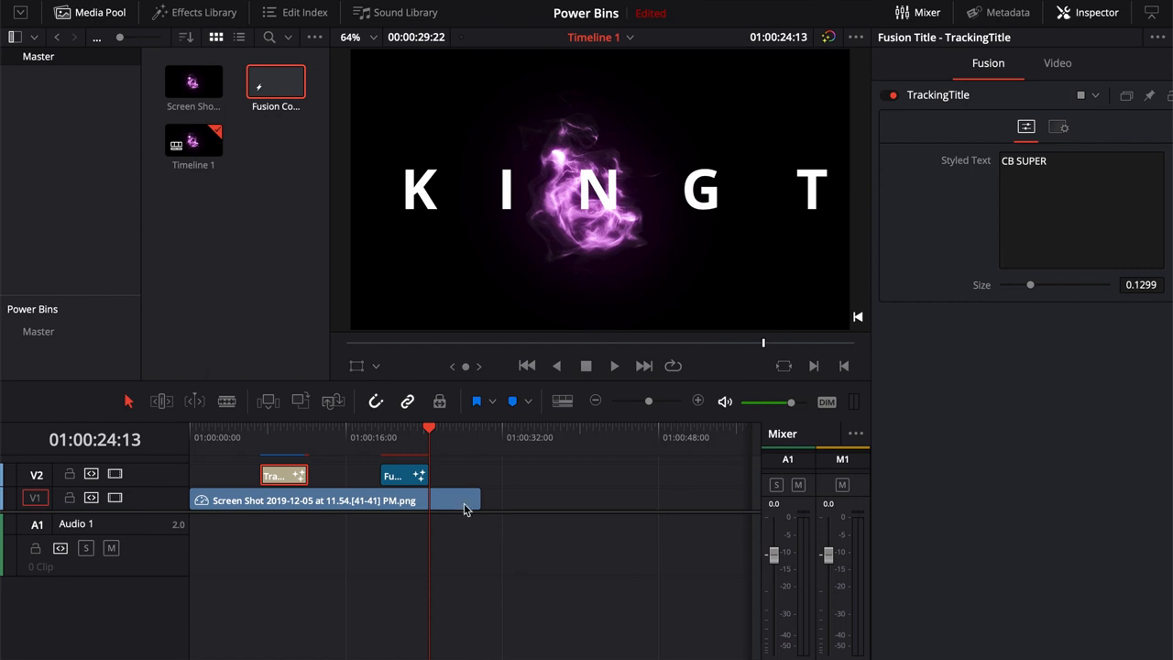
mouse_move(52, 349)
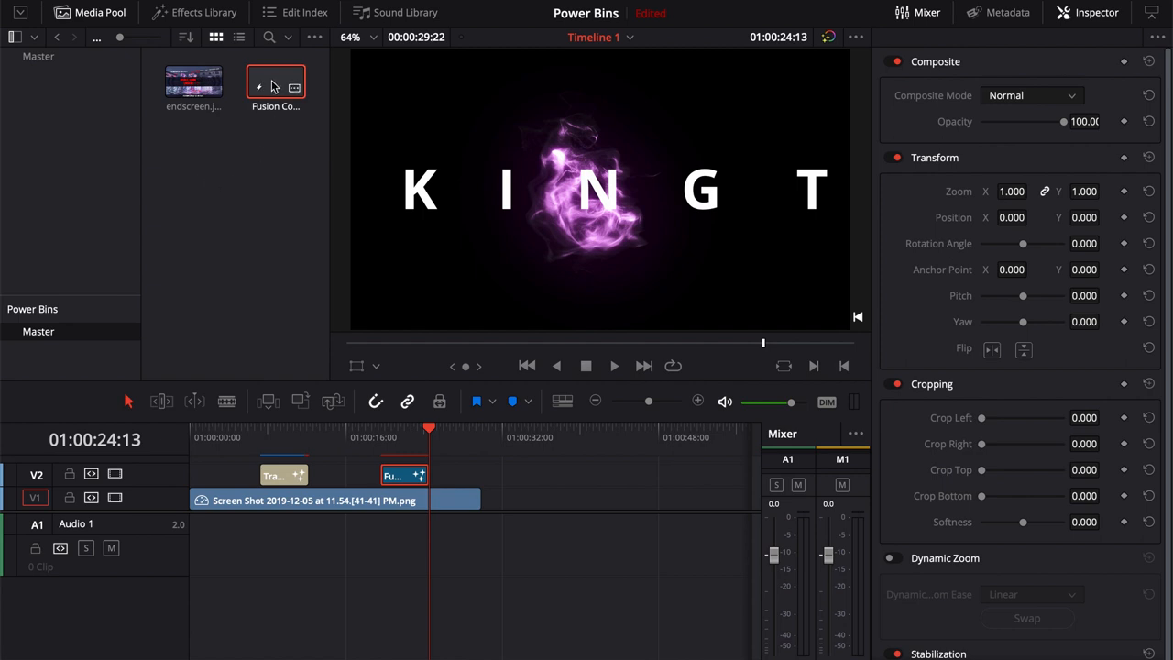
Rename the composition stored in Power Bins to a name starting with Tracking
double_click(275, 105)
text(Tracking)
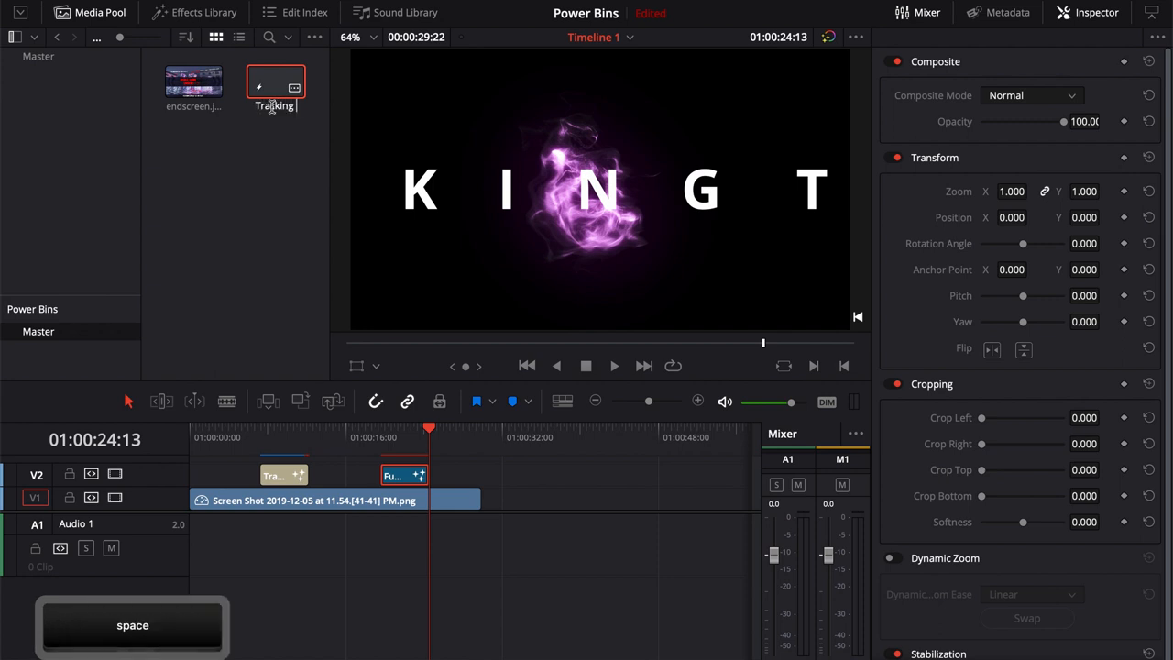
key(return)
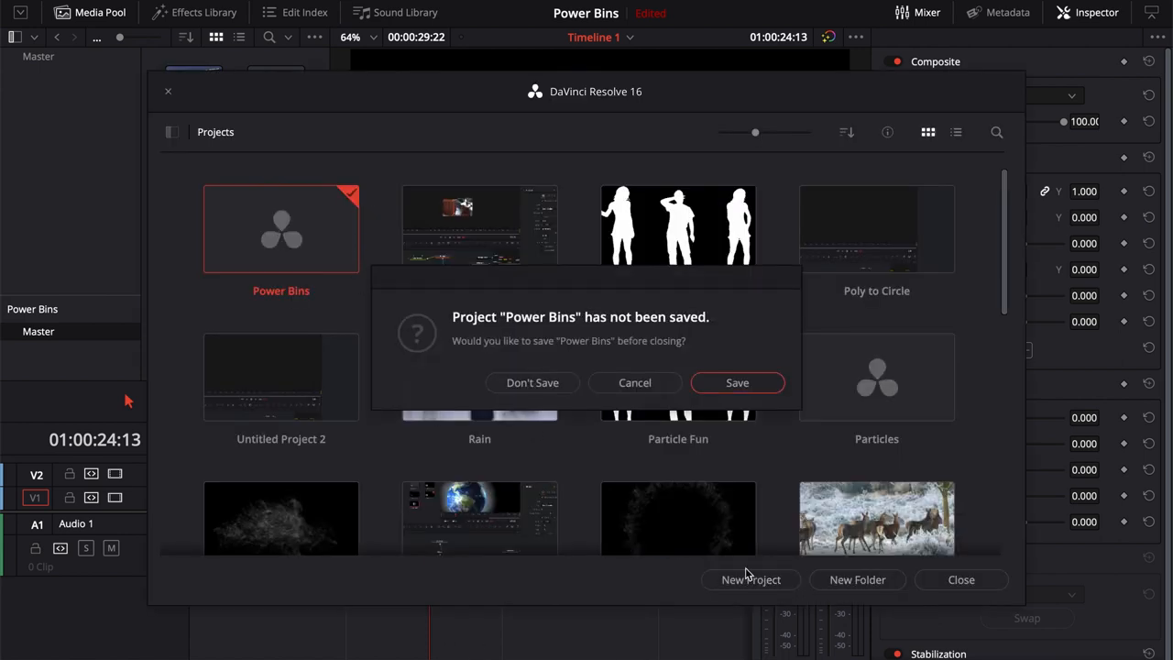
Dismiss the save prompt and drag the Tracking composition onto the new project's timeline
click(532, 382)
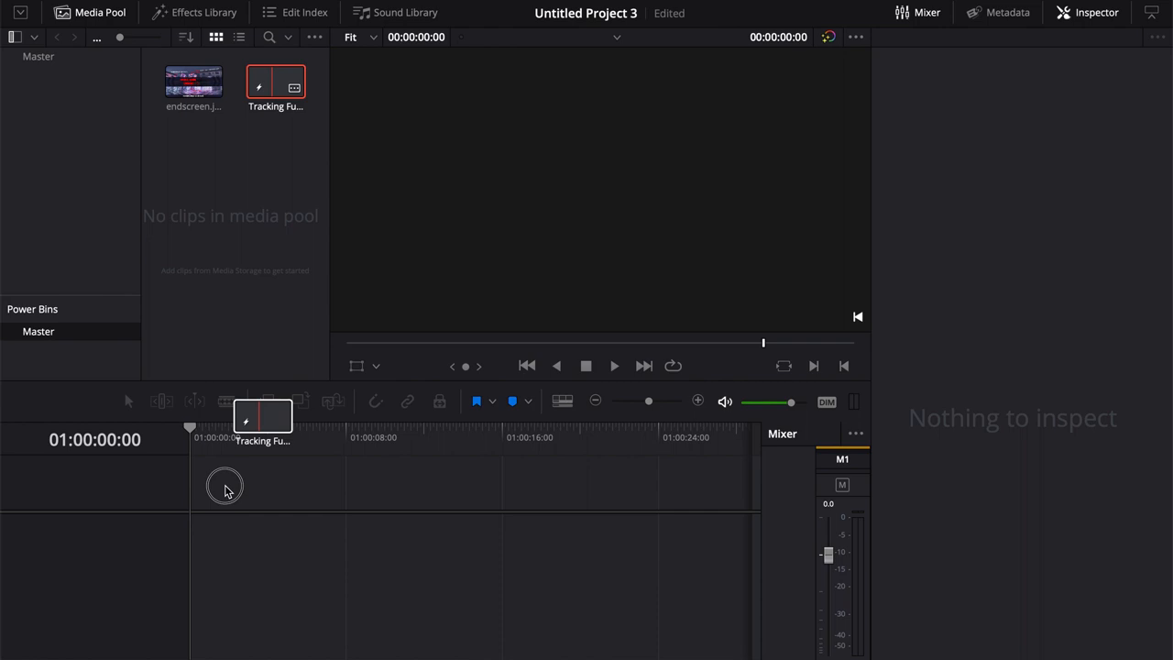
drag(275, 81, 215, 499)
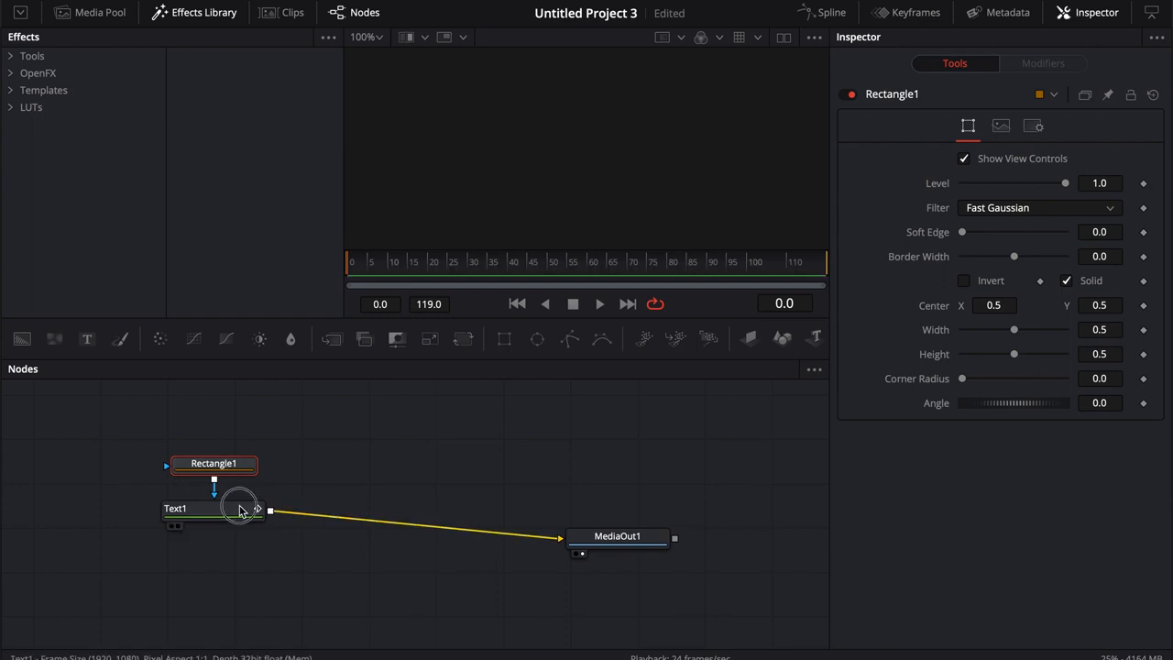
Return to the Edit page and select the Tracking Fusion clip on Timeline 1
click(213, 508)
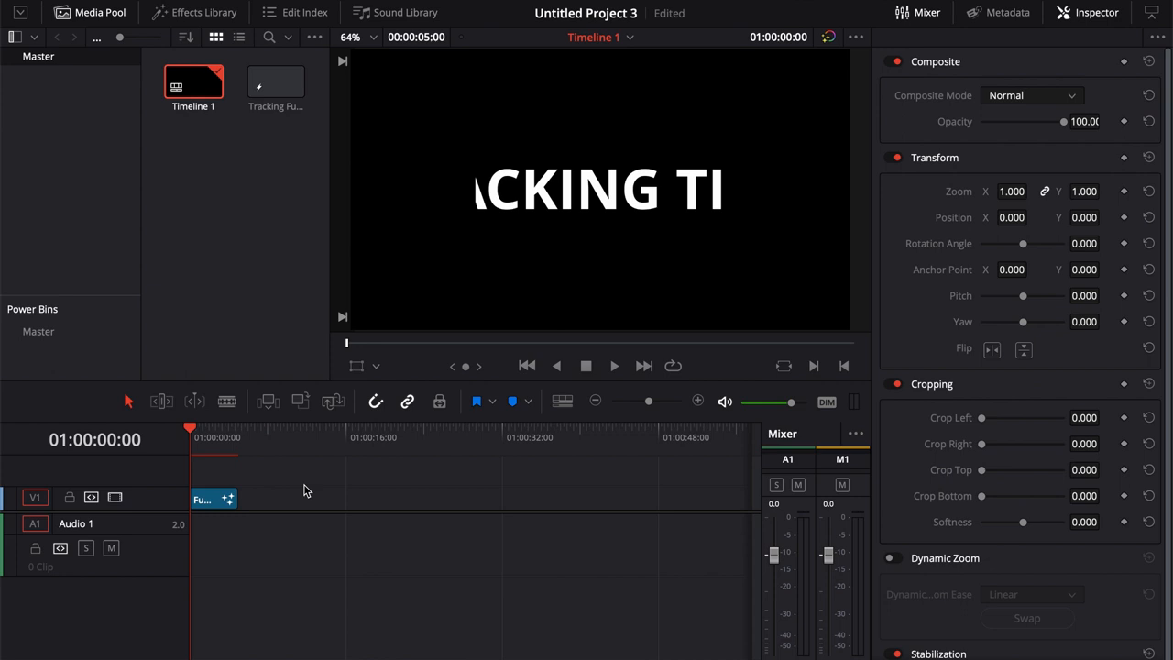
click(214, 499)
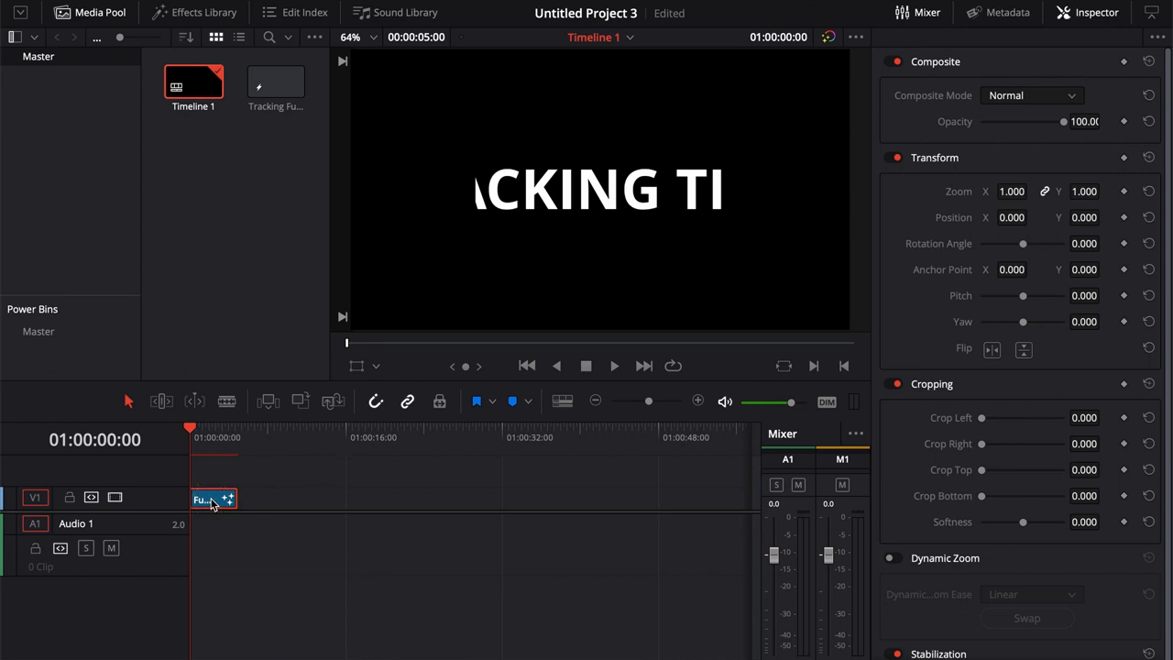
mouse_move(218, 512)
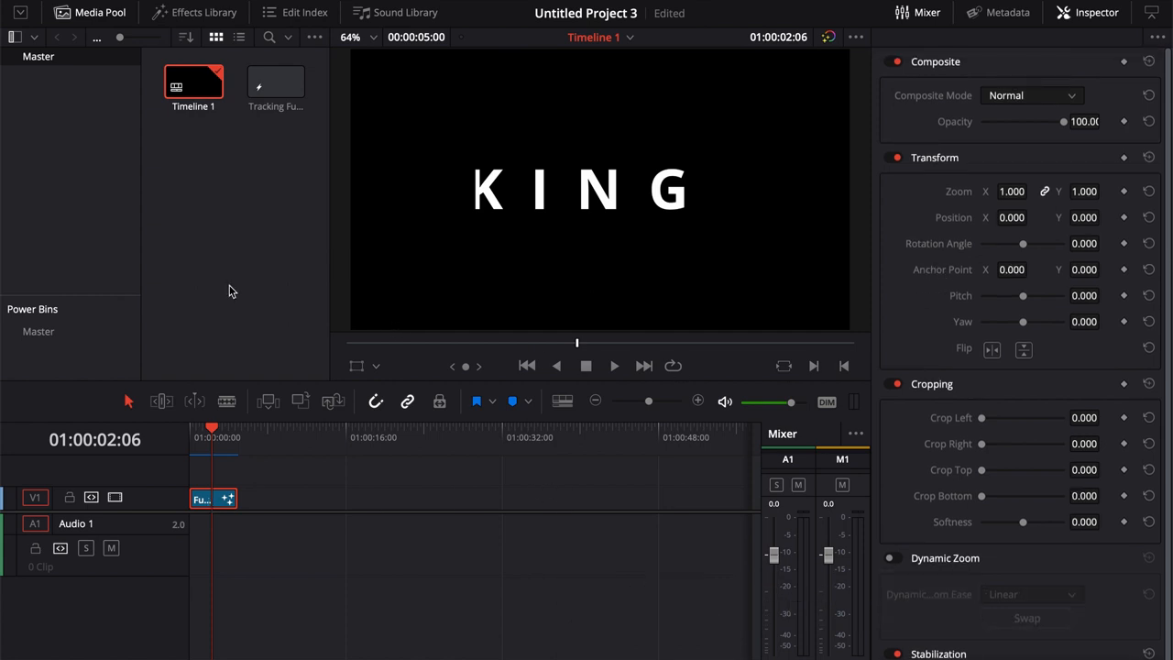
mouse_move(238, 292)
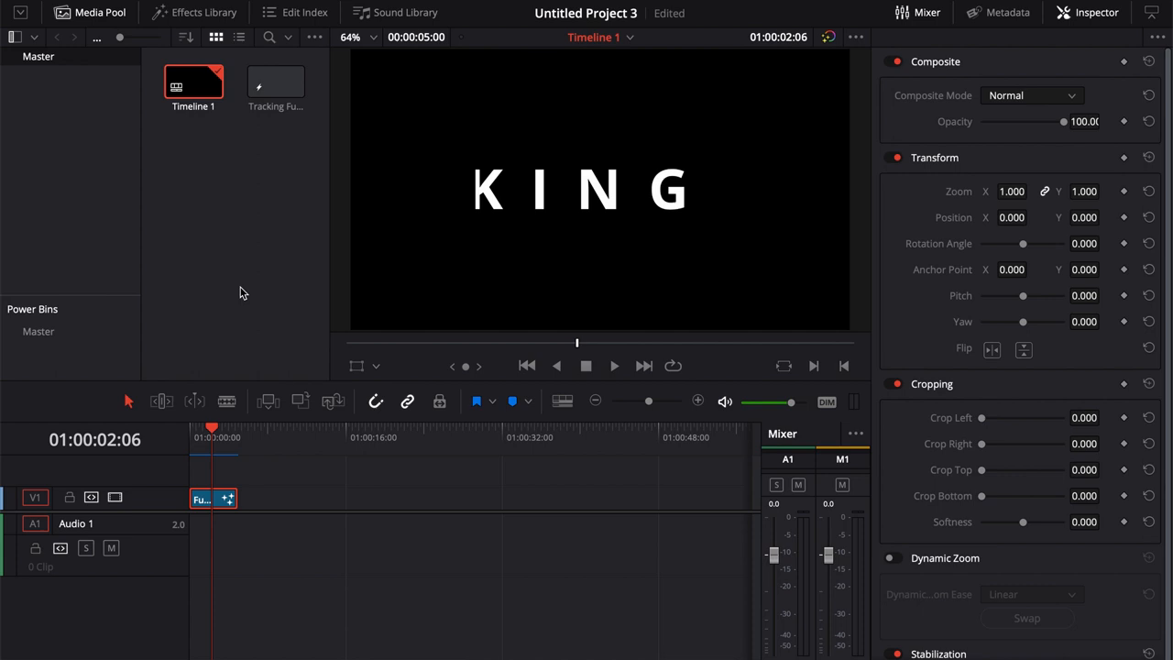
mouse_move(232, 323)
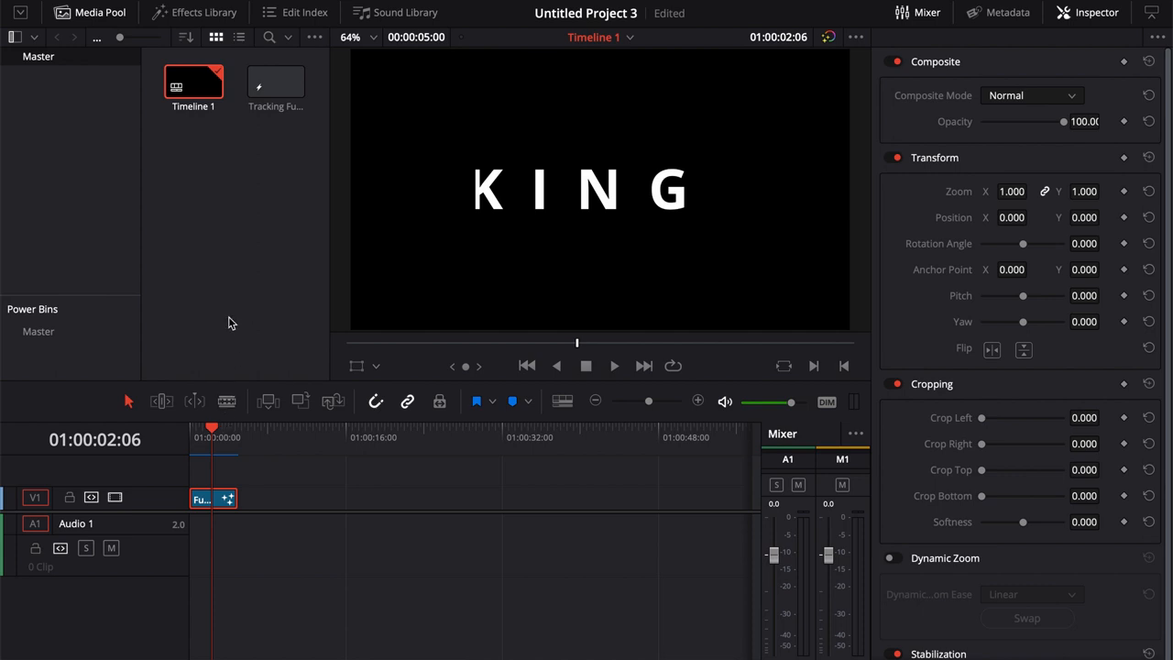
mouse_move(336, 248)
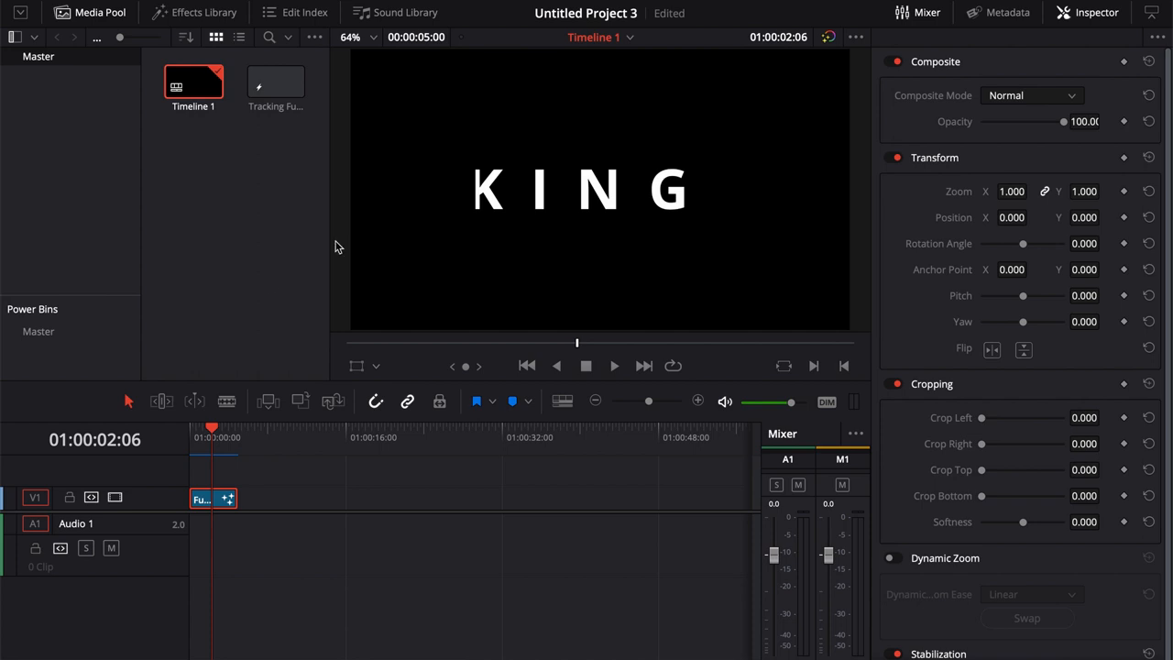
mouse_move(227, 228)
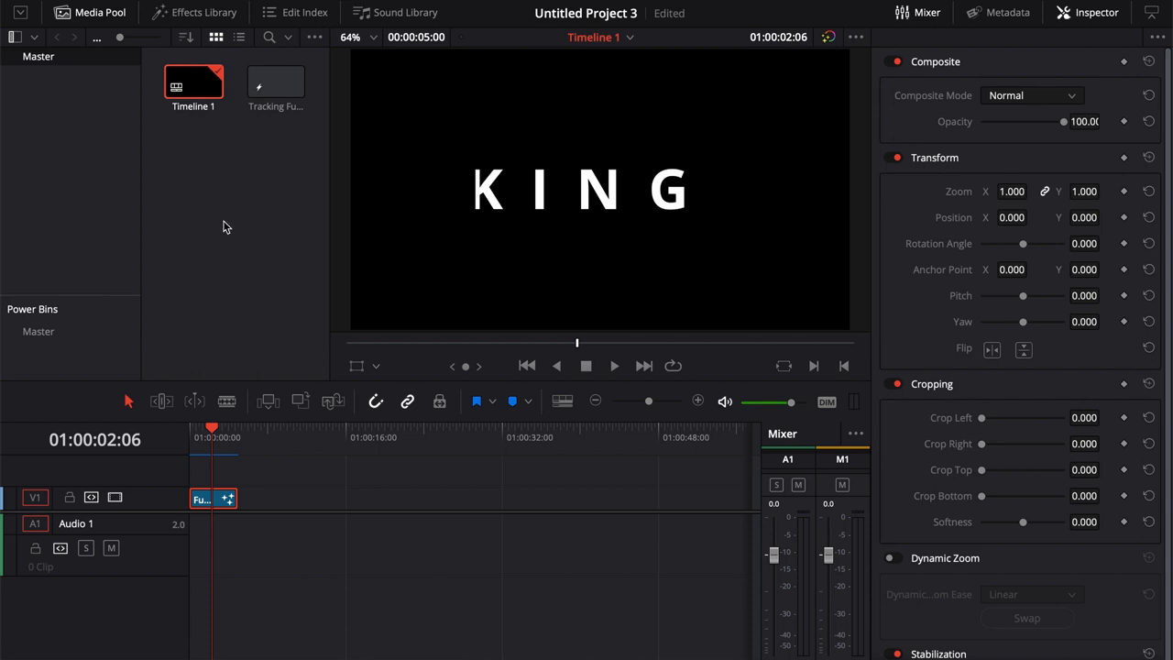
Place TrackingTitle after the Fusion clip on V1 and replace TEMPLATE with CB Super
click(195, 12)
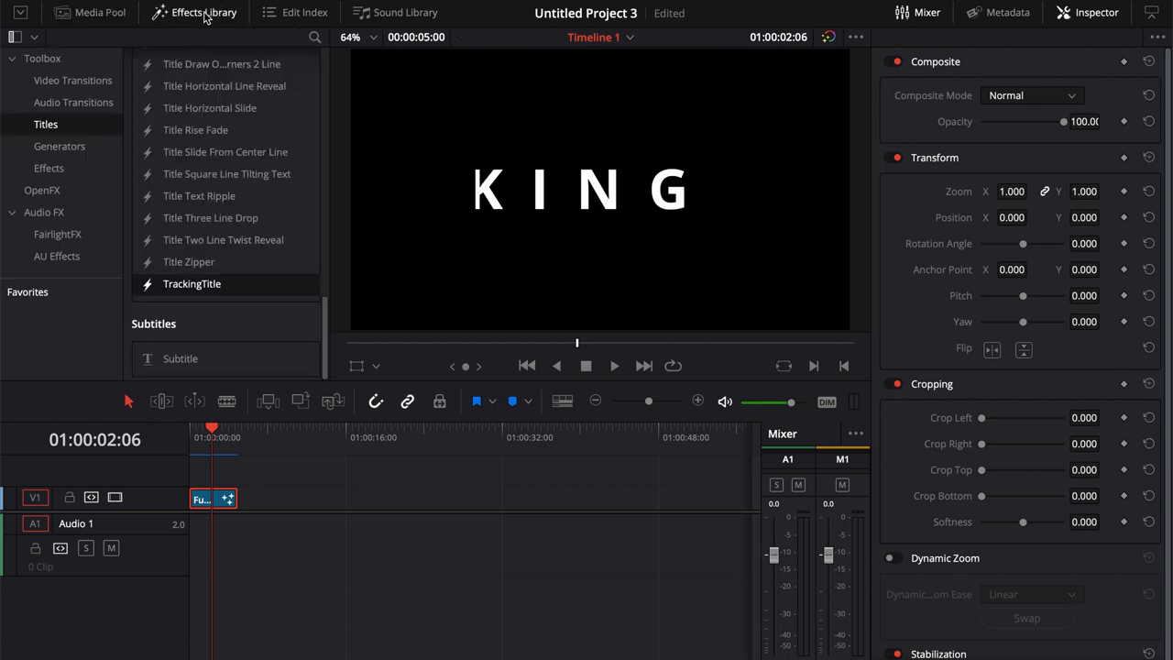
drag(191, 283, 307, 497)
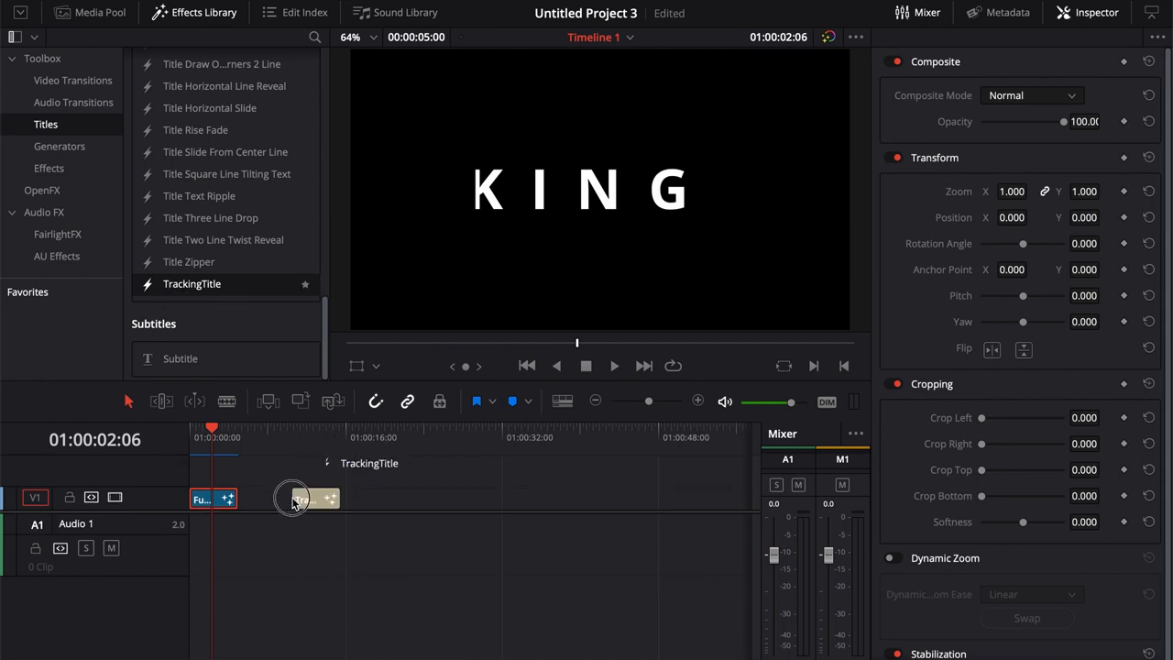
click(90, 11)
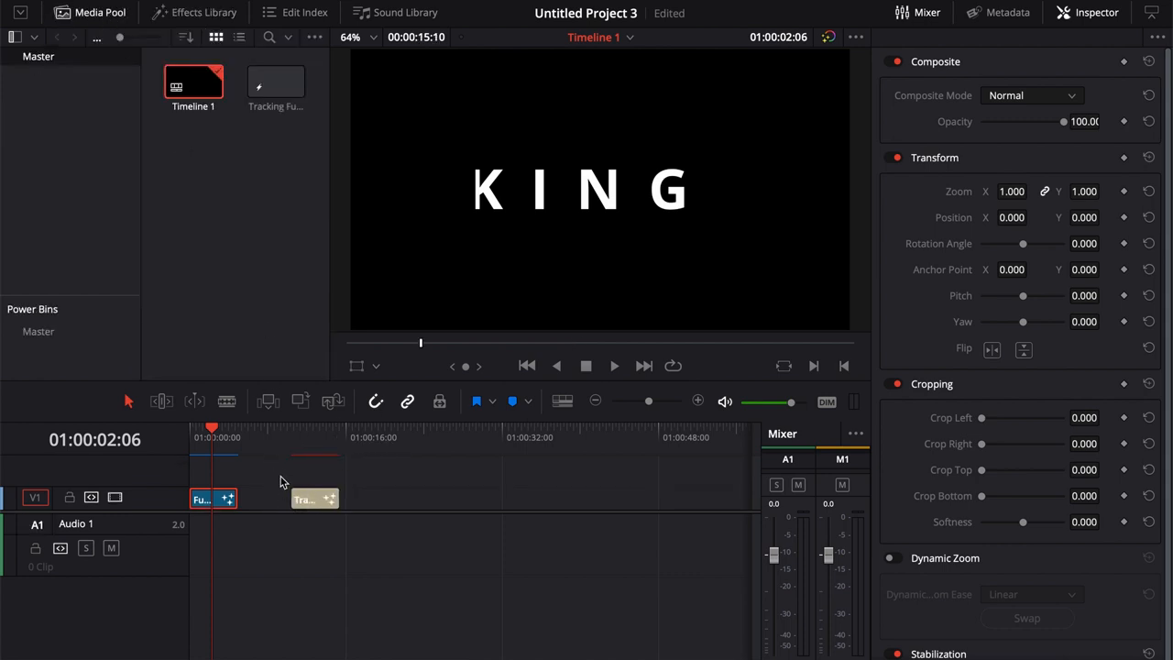
click(315, 498)
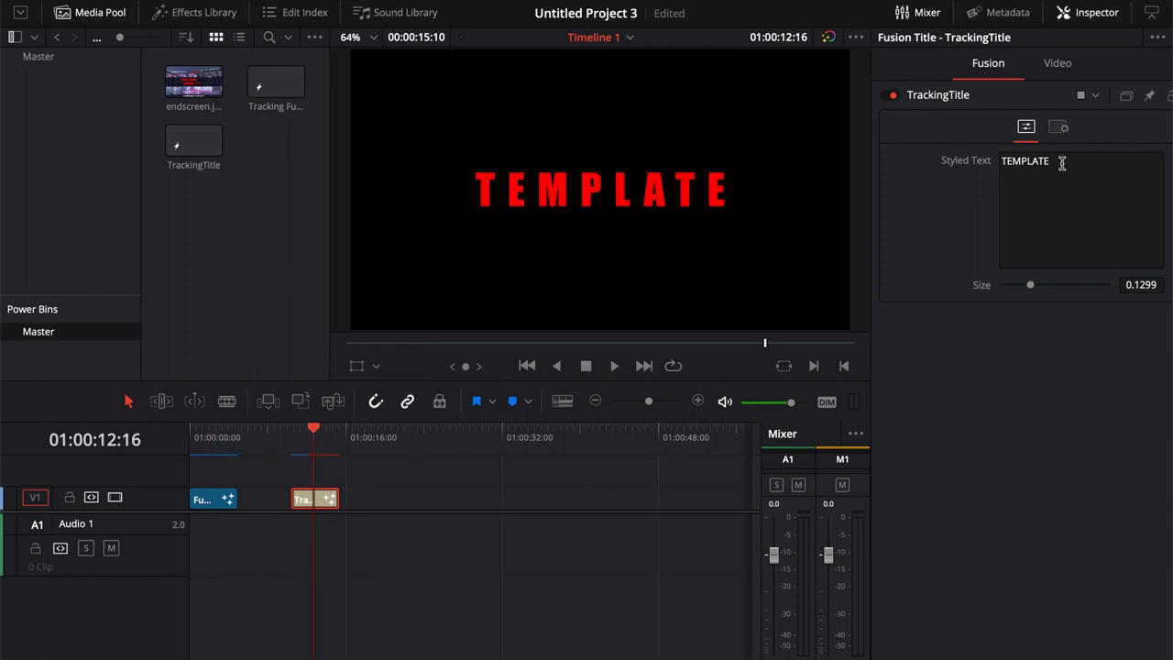
key(backspace)
text(CB Super)
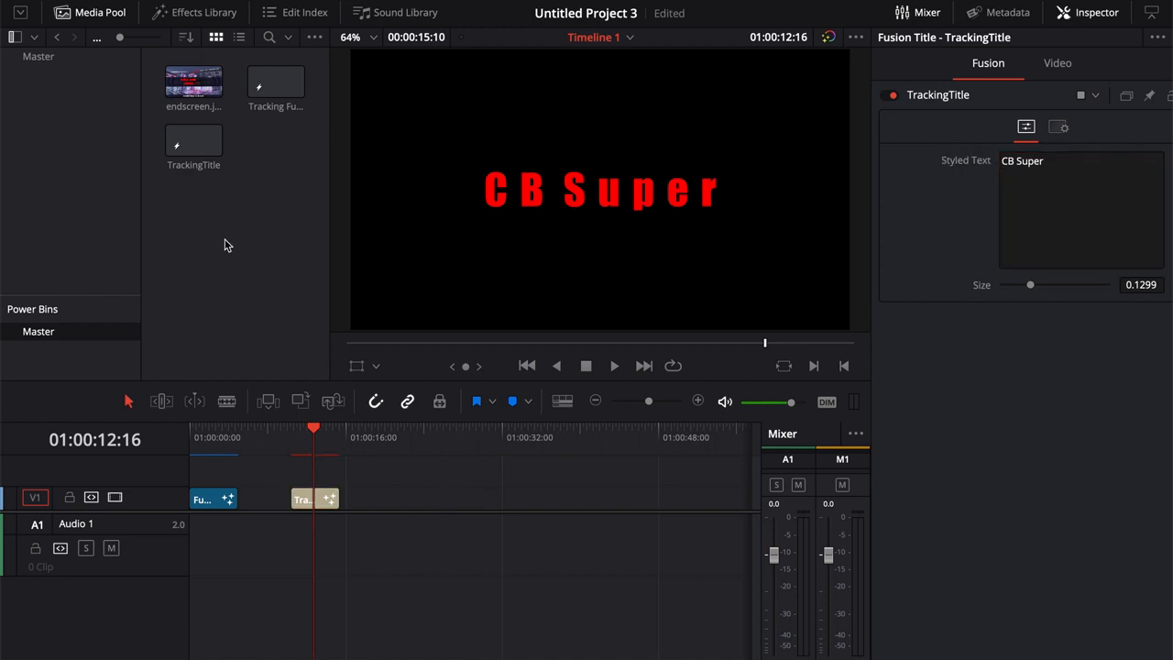
mouse_move(256, 231)
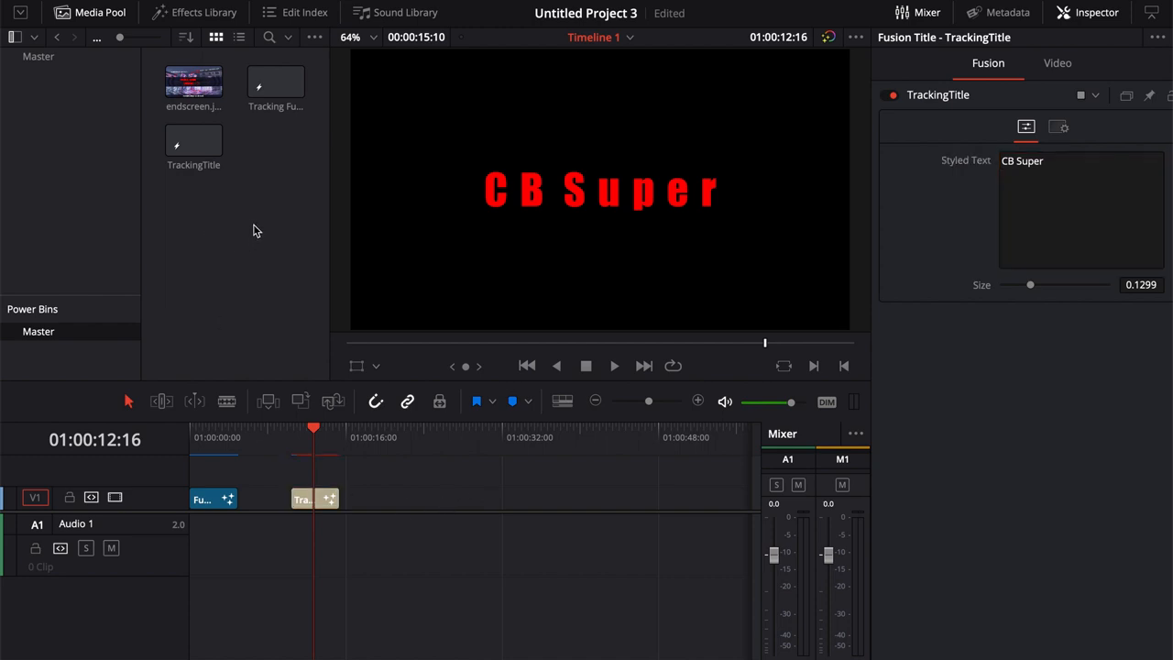